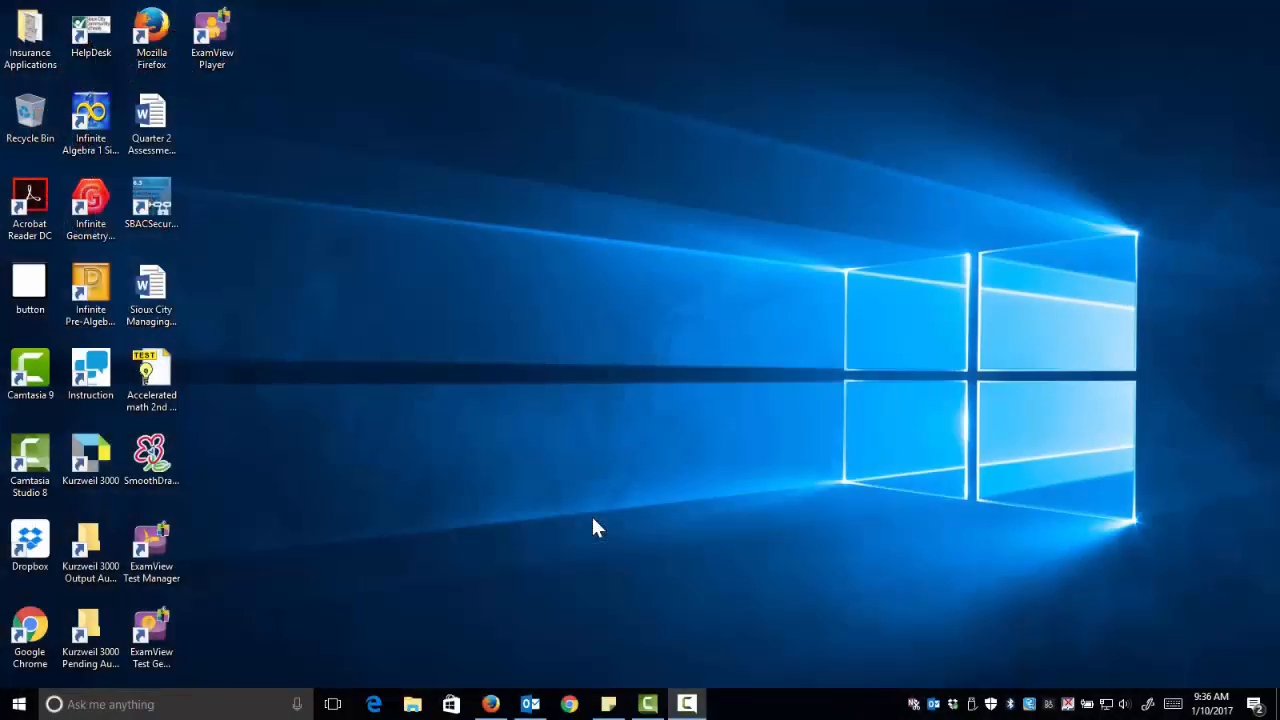
{"action": "mouse_move", "coordinate": [430, 457]}
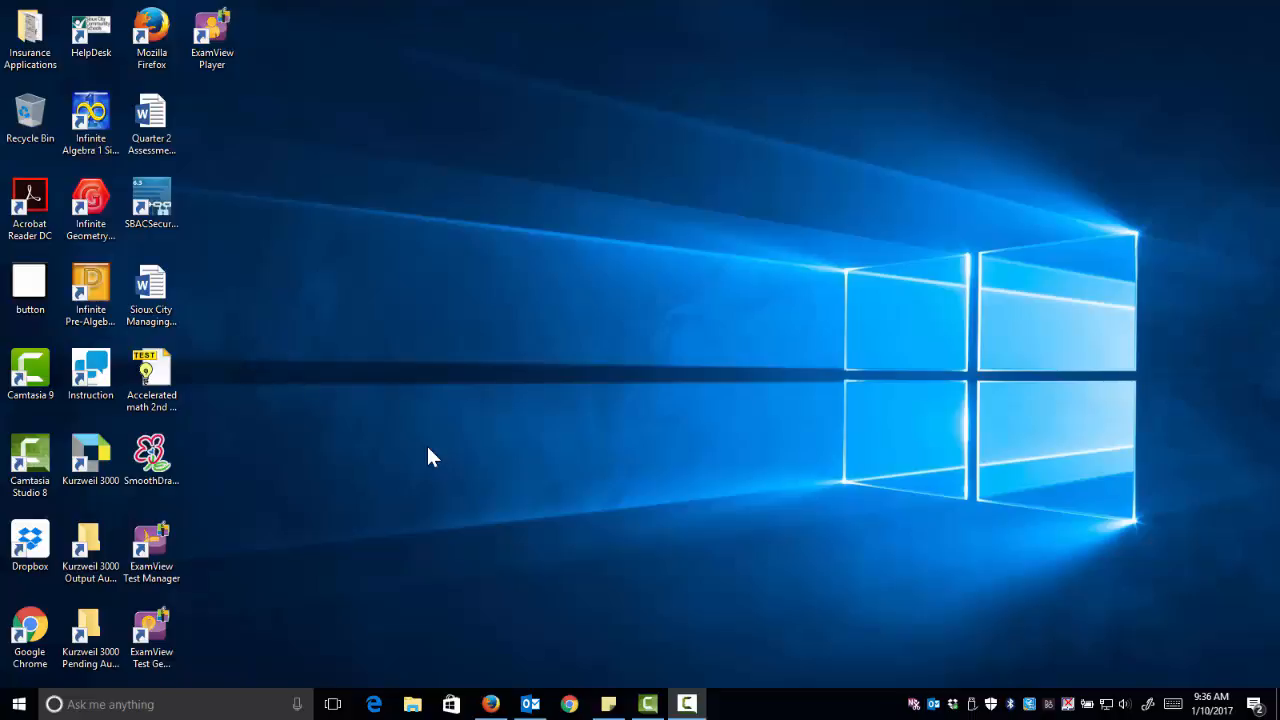
{"action": "mouse_move", "coordinate": [388, 424]}
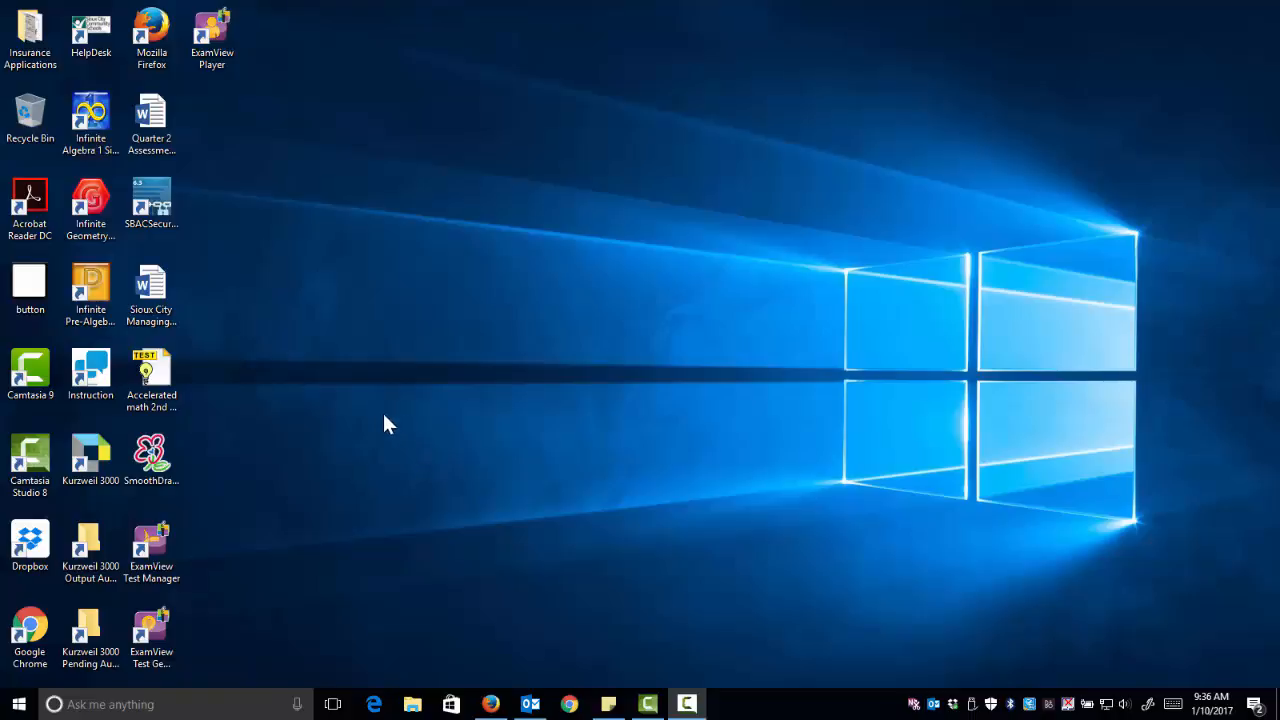
- Open the Accelerated math 2nd Quarter test from the desktop and dismiss the registration reminder
{"action": "left_click", "coordinate": [151, 375]}
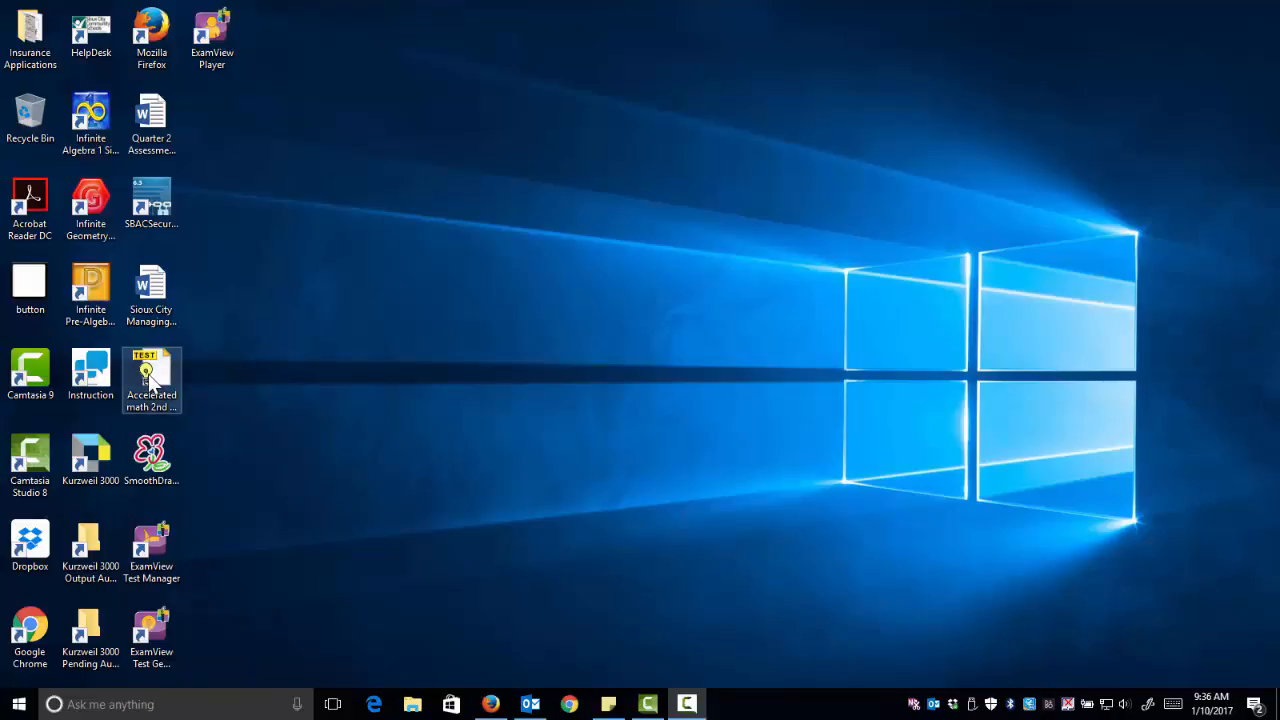
{"action": "double_click", "coordinate": [151, 380]}
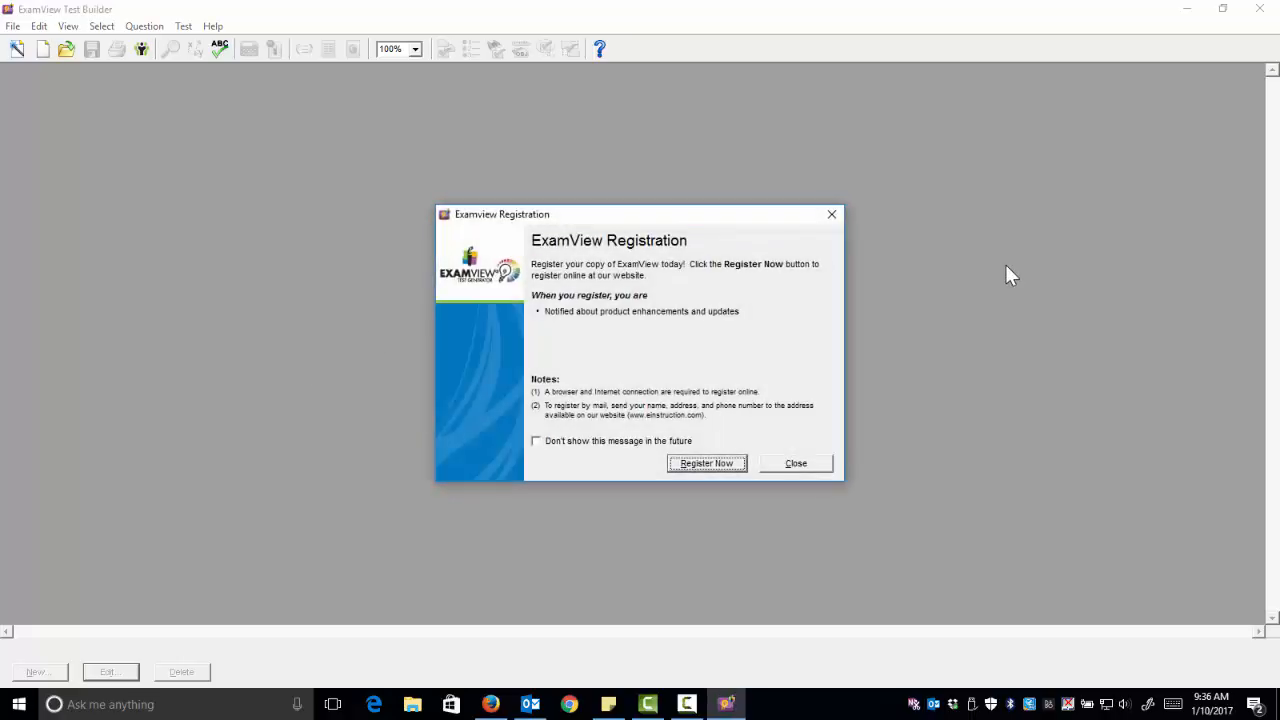
{"action": "left_click", "coordinate": [795, 462]}
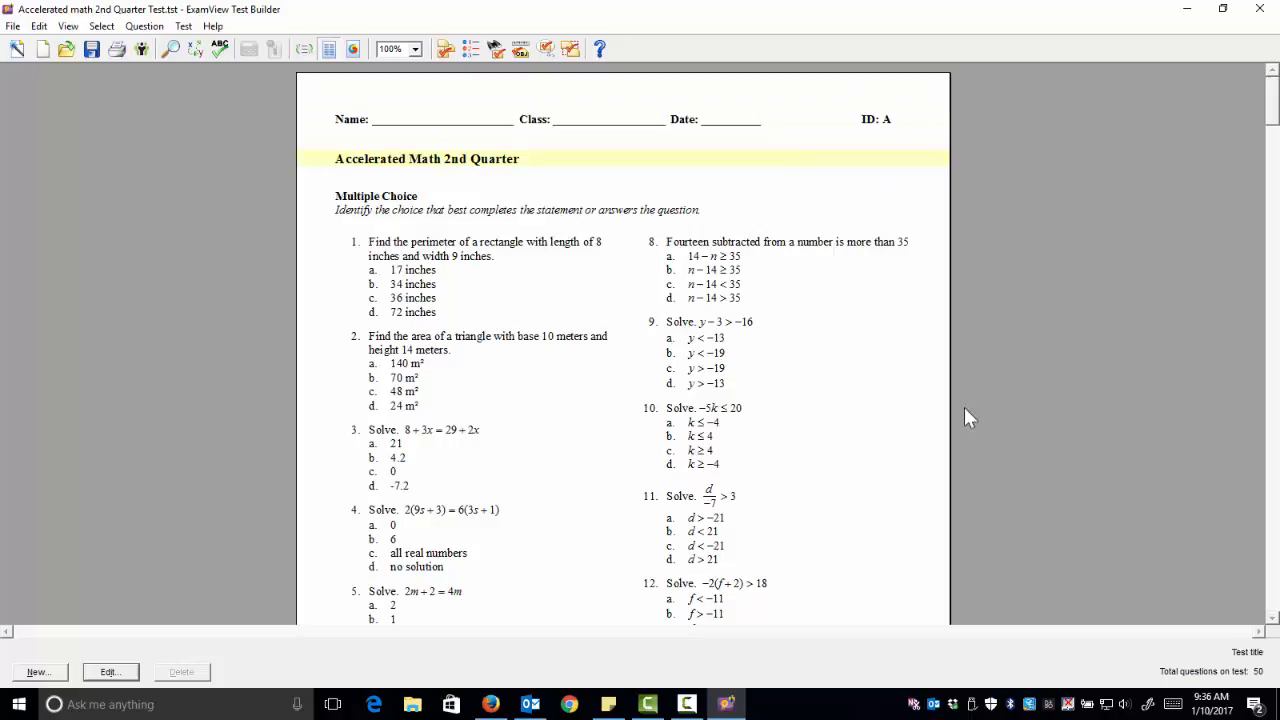
{"action": "scroll", "scroll_direction": "down", "scroll_amount": 3}
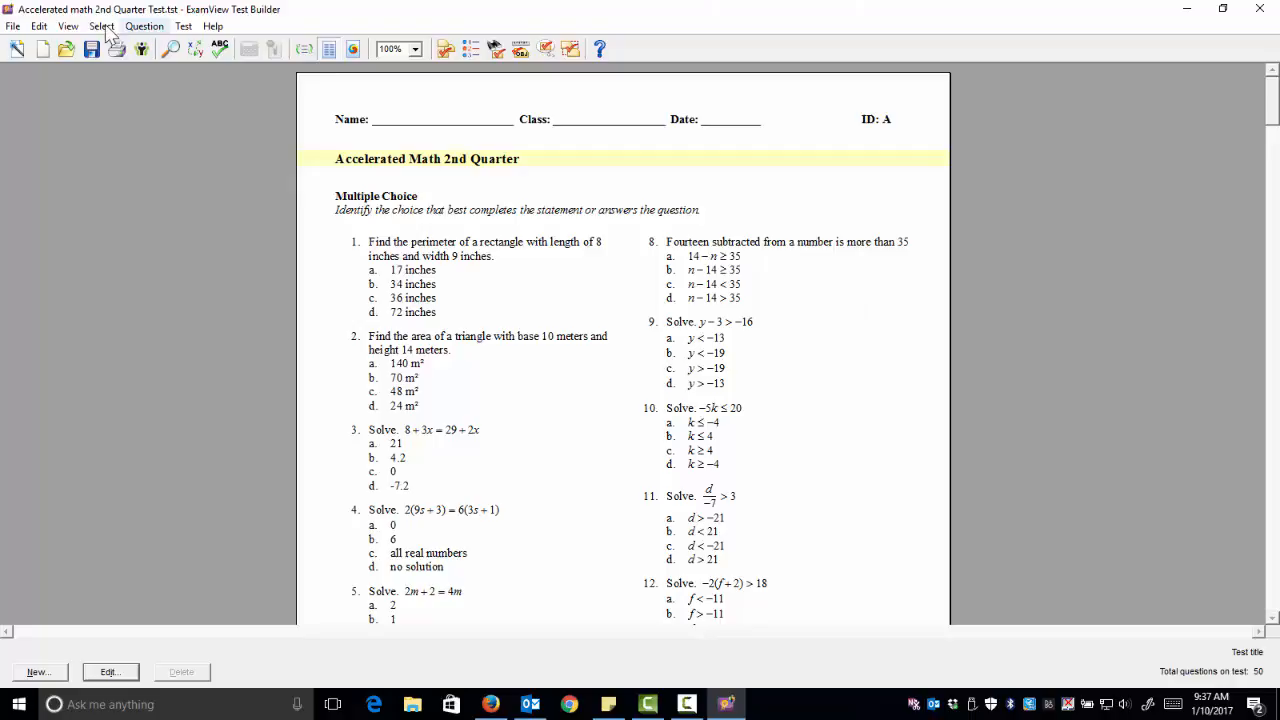
- Start exporting the test via File > Export in Blackboard 7.1-9.0 format
{"action": "left_click", "coordinate": [12, 26]}
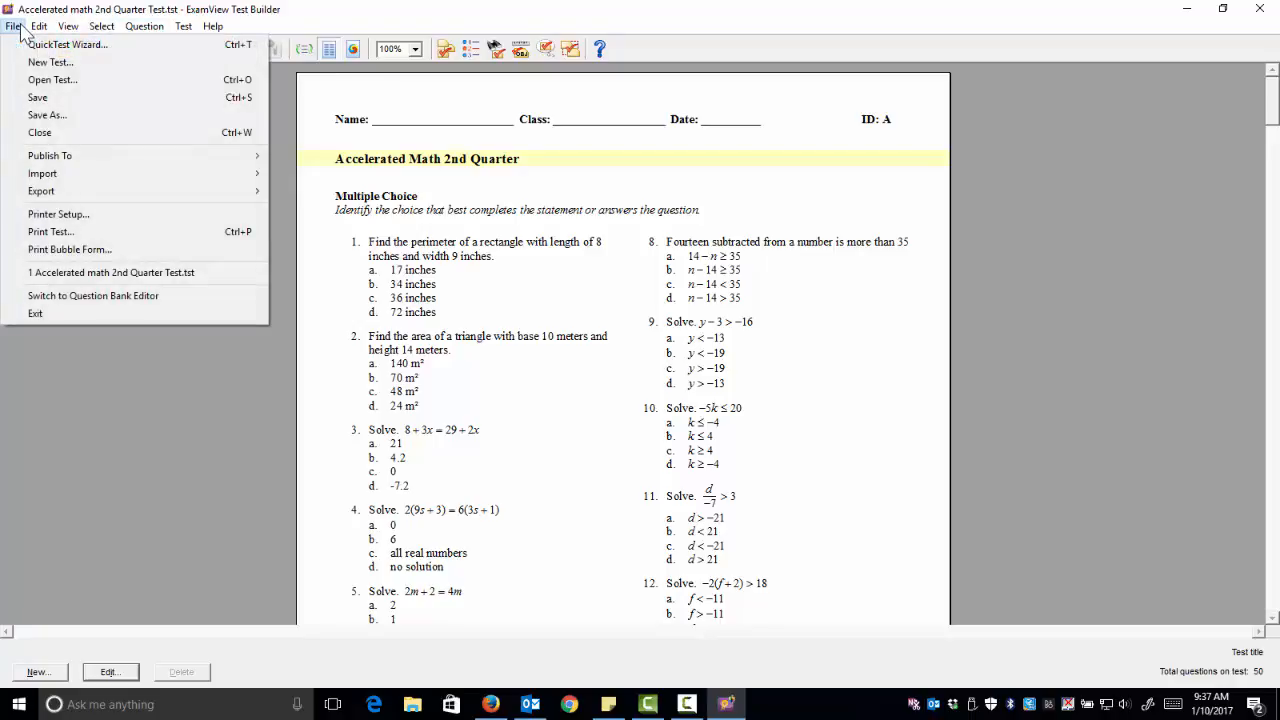
{"action": "mouse_move", "coordinate": [42, 191]}
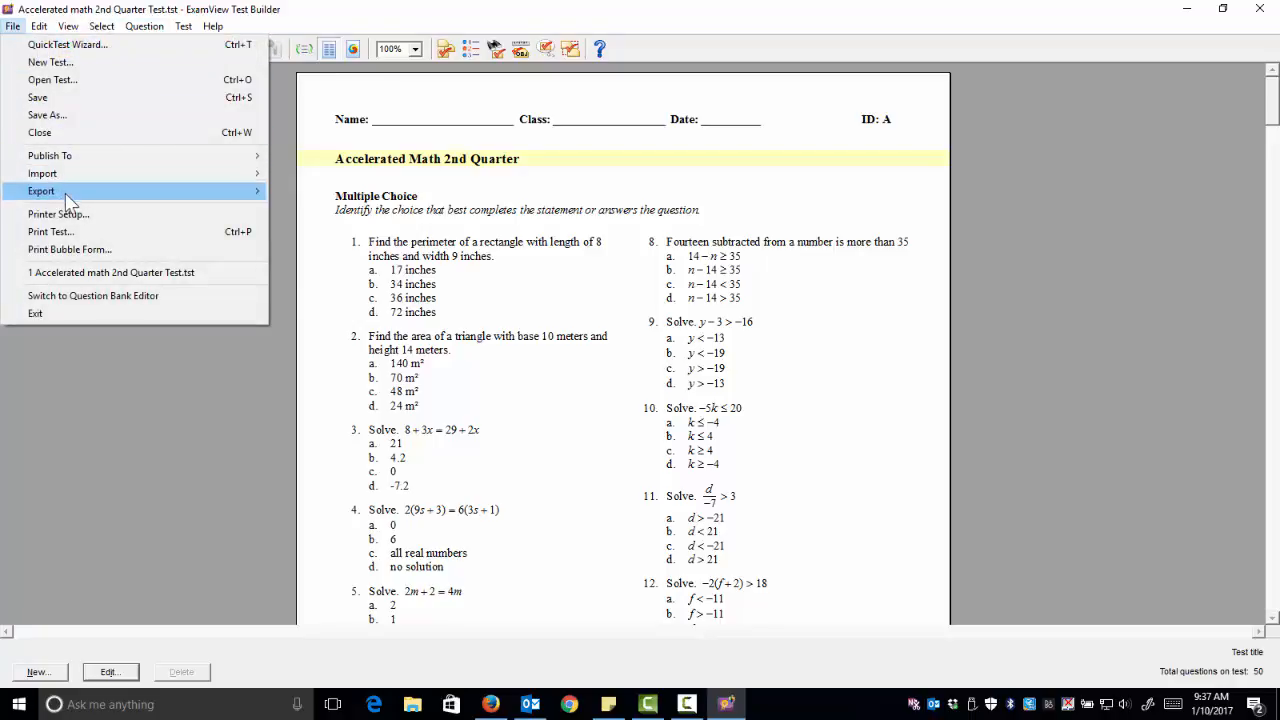
{"action": "left_click", "coordinate": [42, 191]}
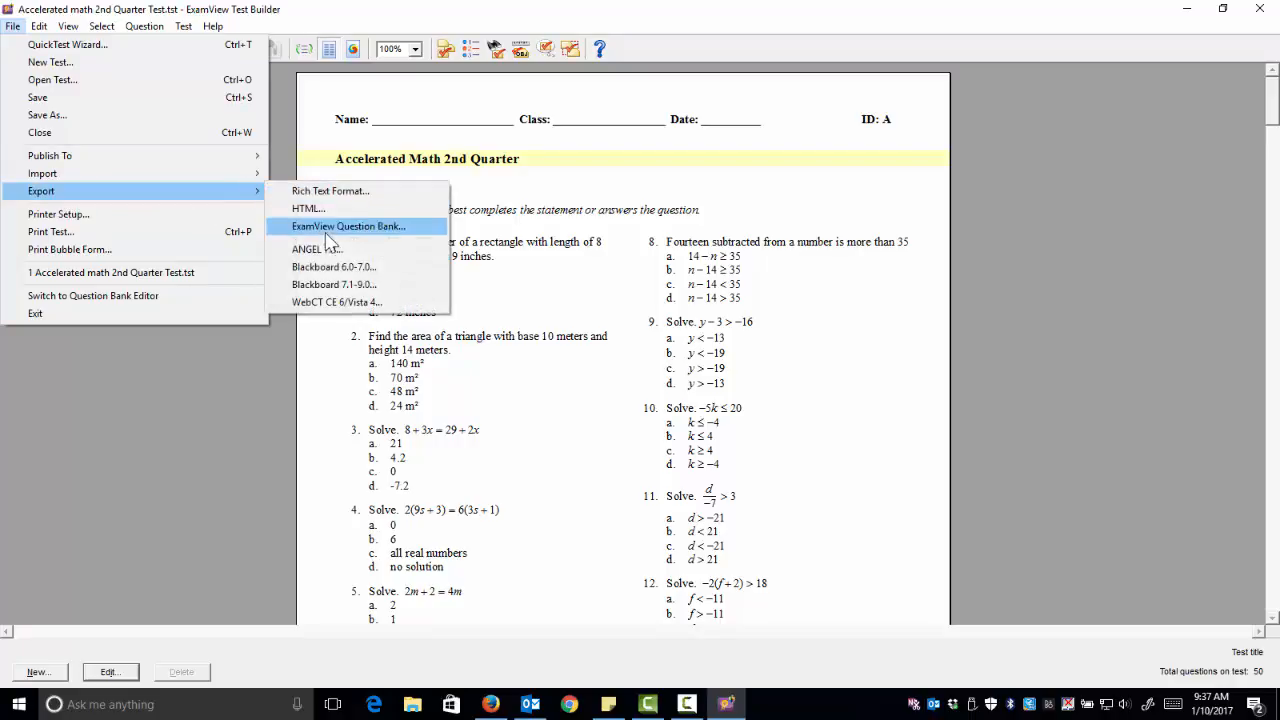
{"action": "mouse_move", "coordinate": [337, 284]}
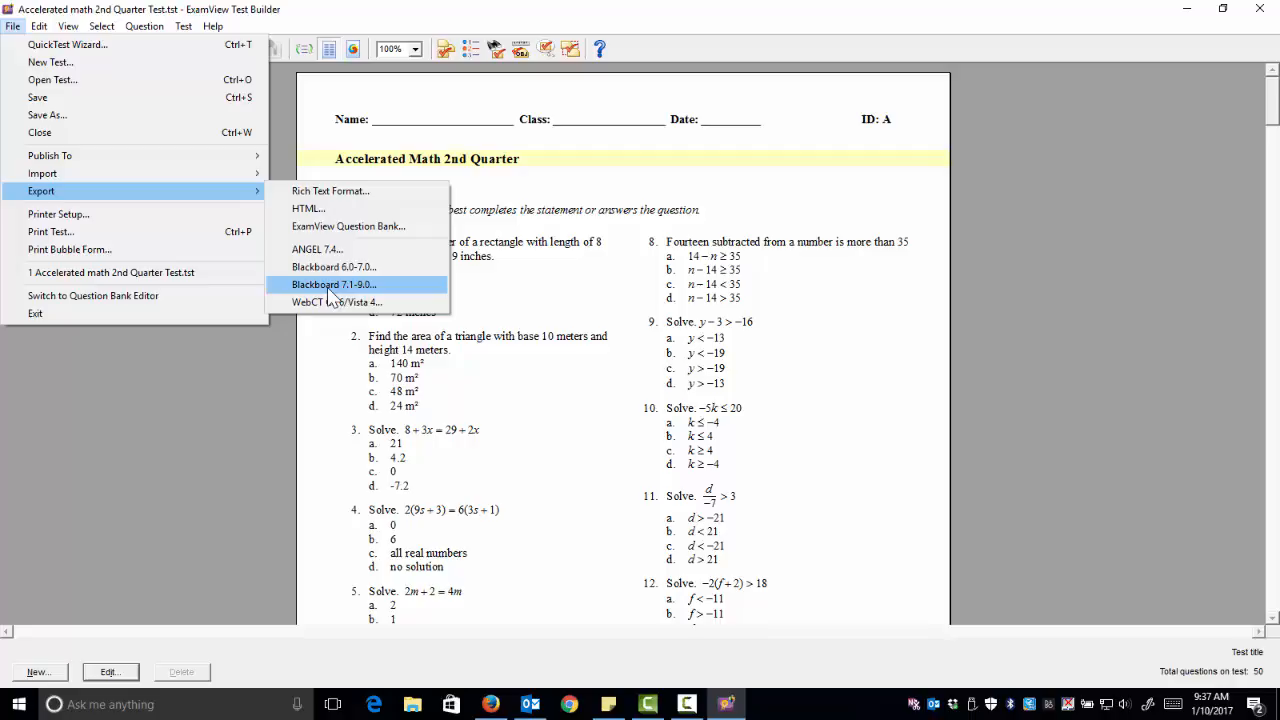
{"action": "left_click", "coordinate": [333, 285]}
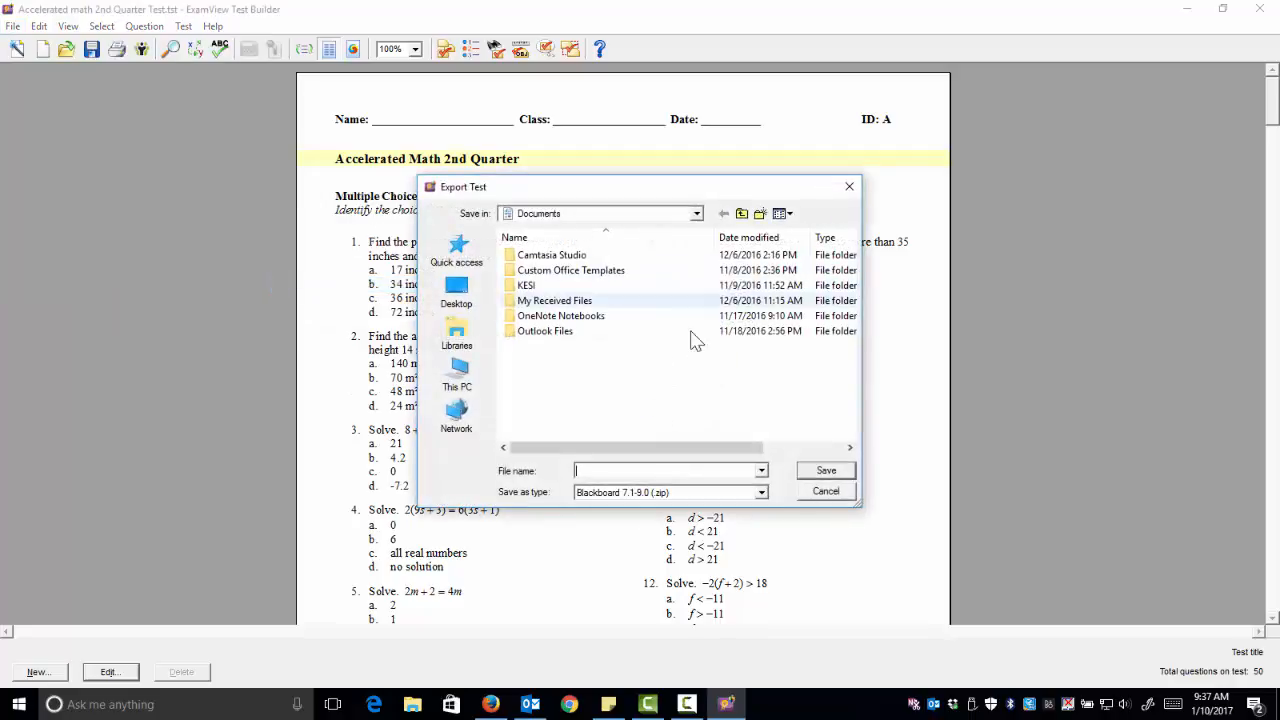
- Target the Desktop's Exported Examview files folder and name the export Accelerated Math 2nd Quarter
{"action": "left_click", "coordinate": [696, 213]}
{"action": "type", "text": "Exported Examview files"}
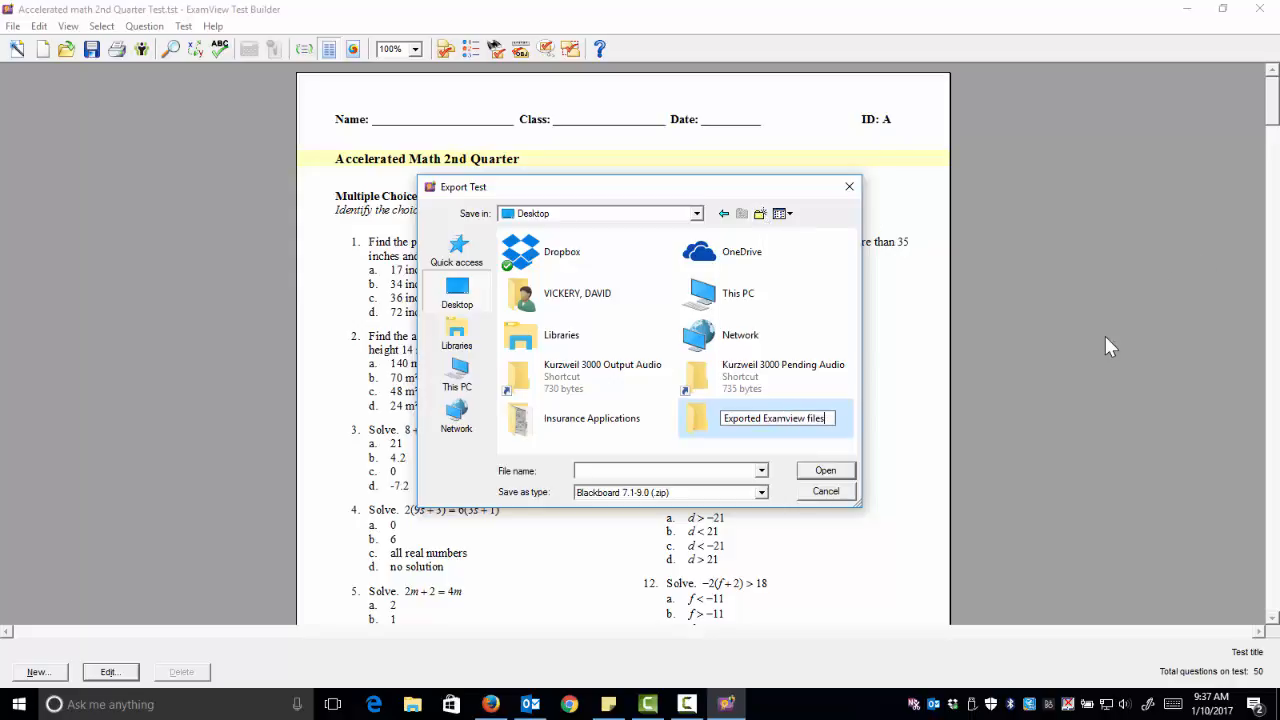
{"action": "mouse_move", "coordinate": [915, 453]}
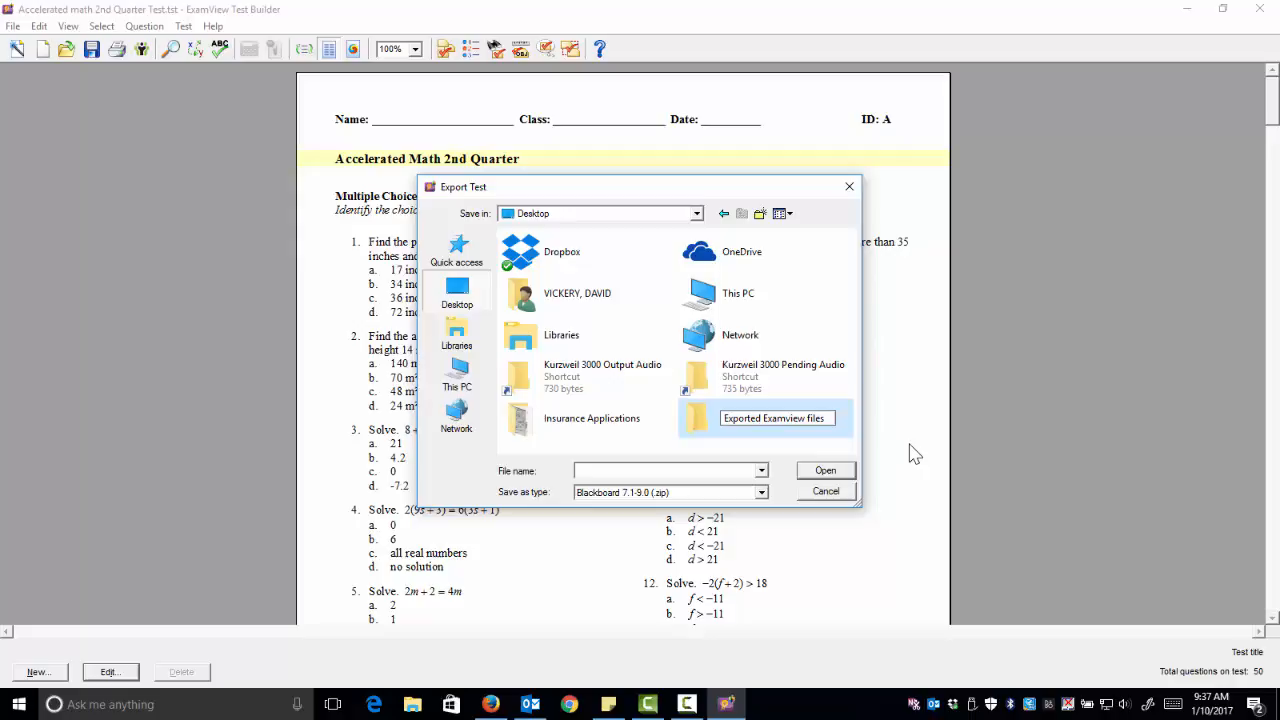
{"action": "mouse_move", "coordinate": [823, 485]}
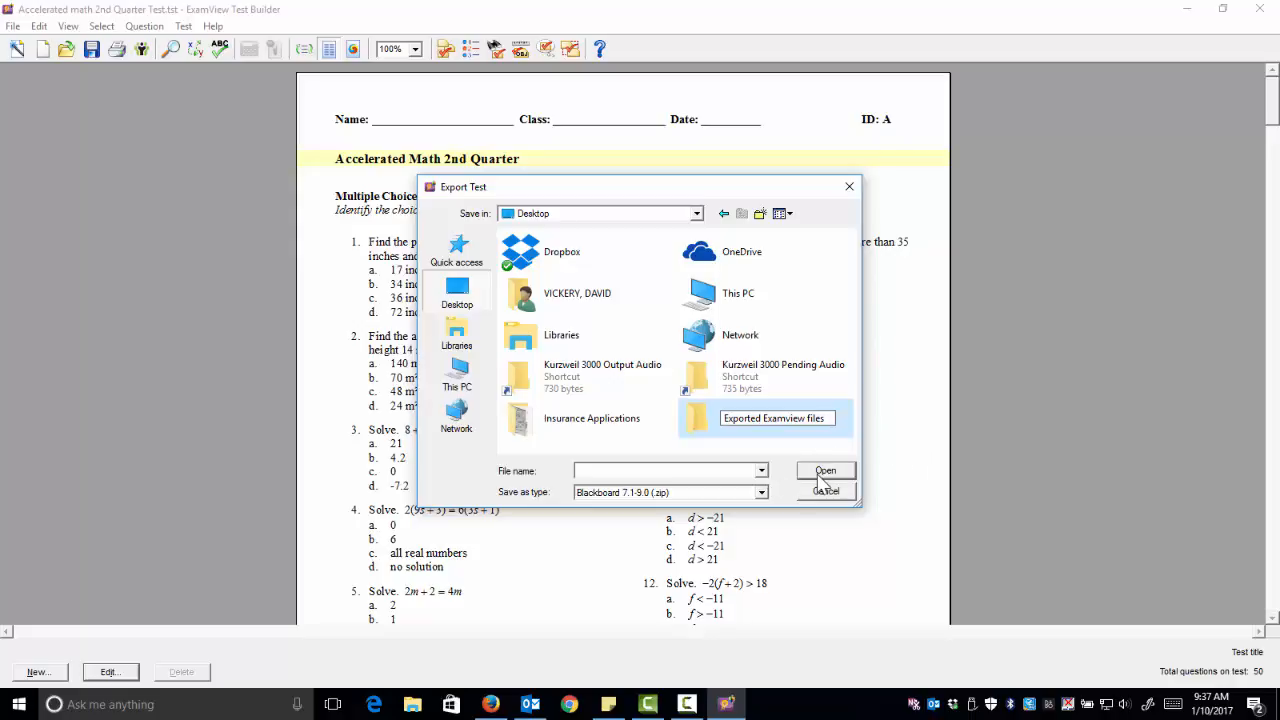
{"action": "double_click", "coordinate": [775, 418]}
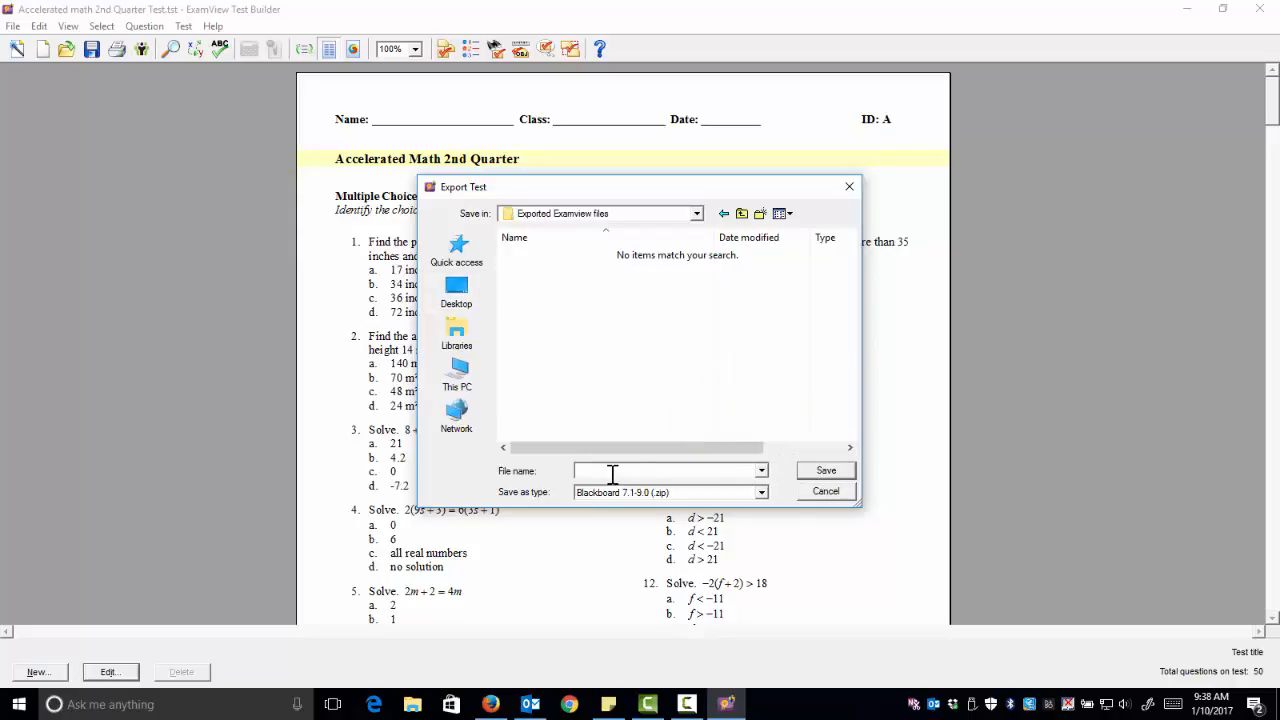
{"action": "type", "text": "A"}
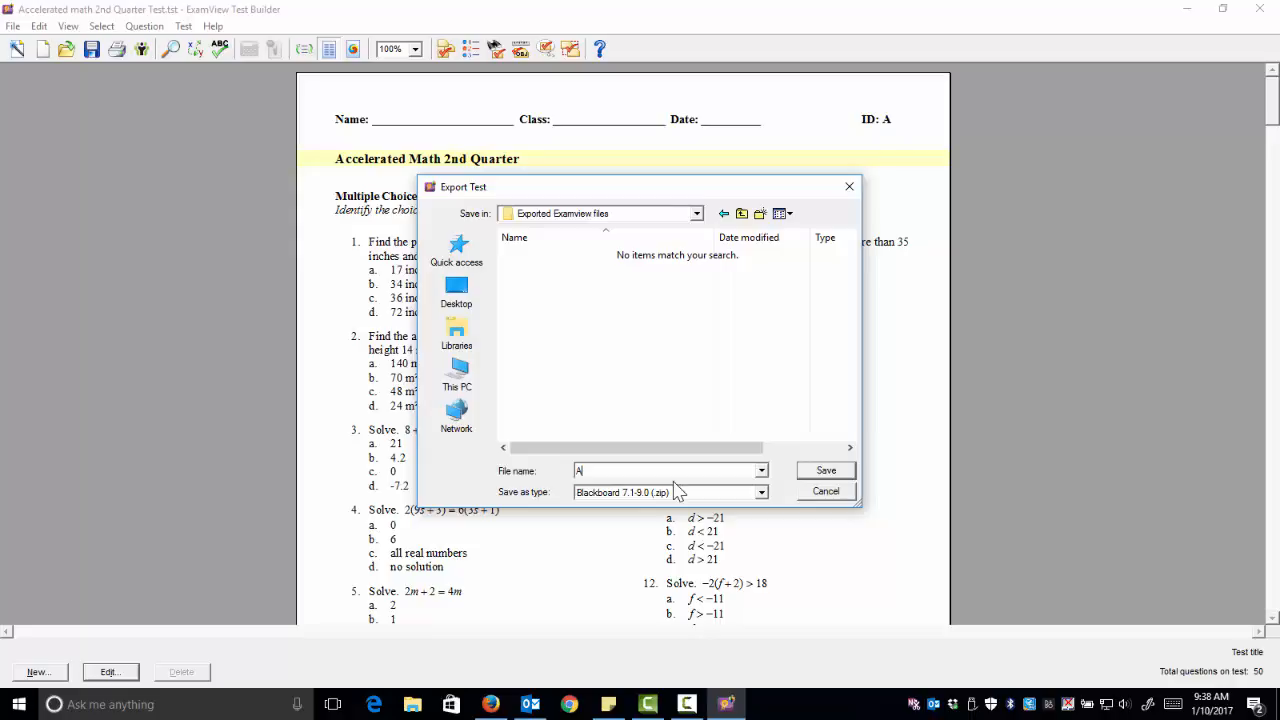
{"action": "type", "text": "ccelerated"}
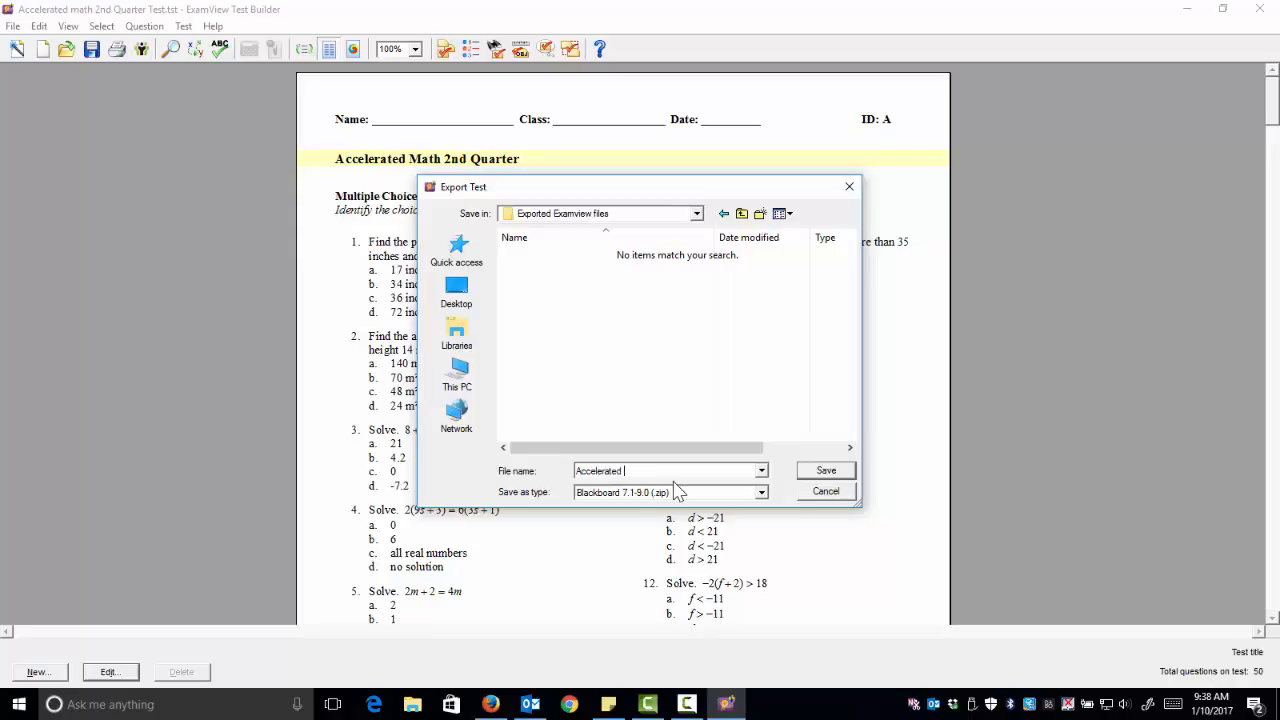
{"action": "type", "text": "Math 2nd Quarter"}
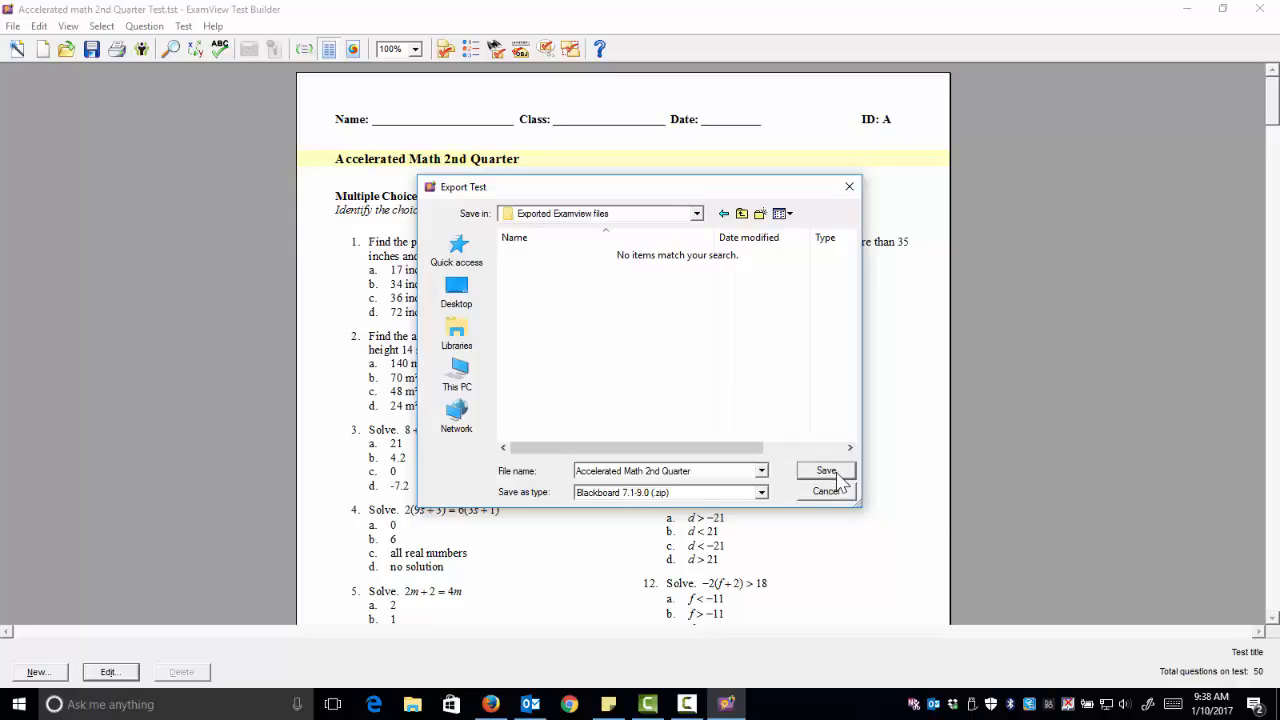
- Save the package, naming both test and image directory Accelerated Math 2nd Quarter, and confirm
{"action": "left_click", "coordinate": [824, 471]}
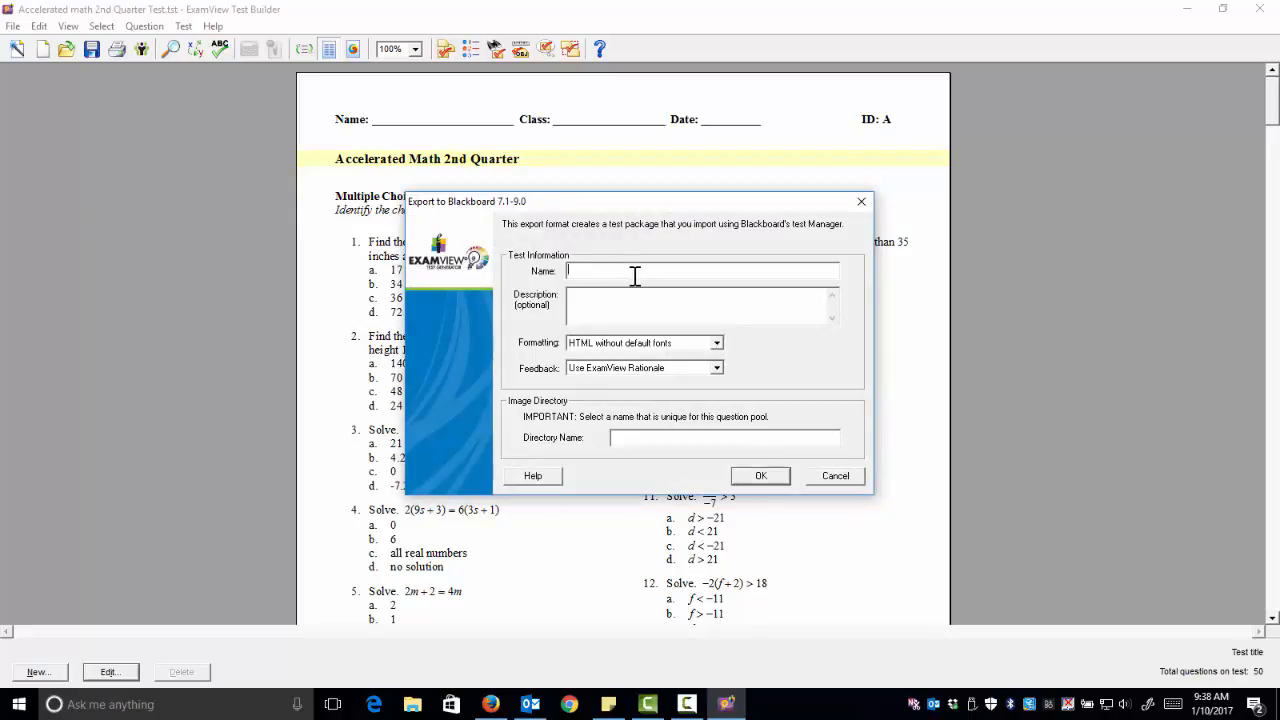
{"action": "type", "text": "Accelerated Math 2nd Quarter"}
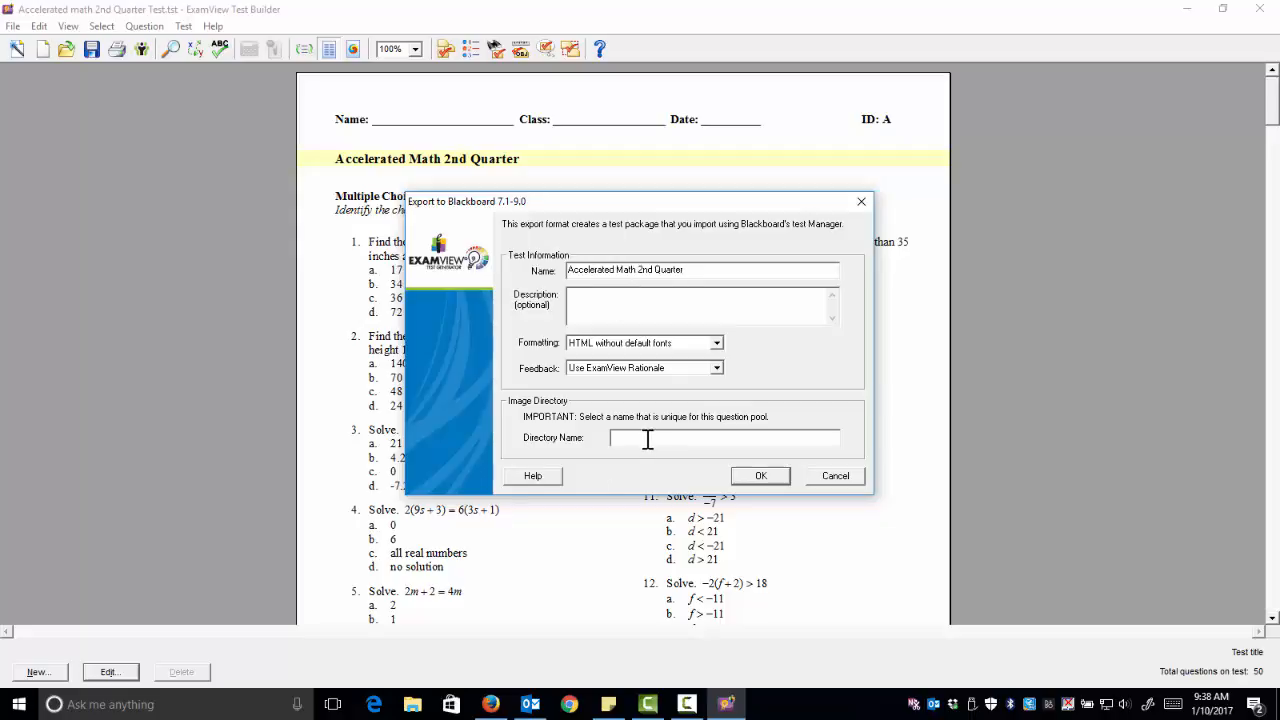
{"action": "type", "text": "Accelerated Math 2nd Quarter"}
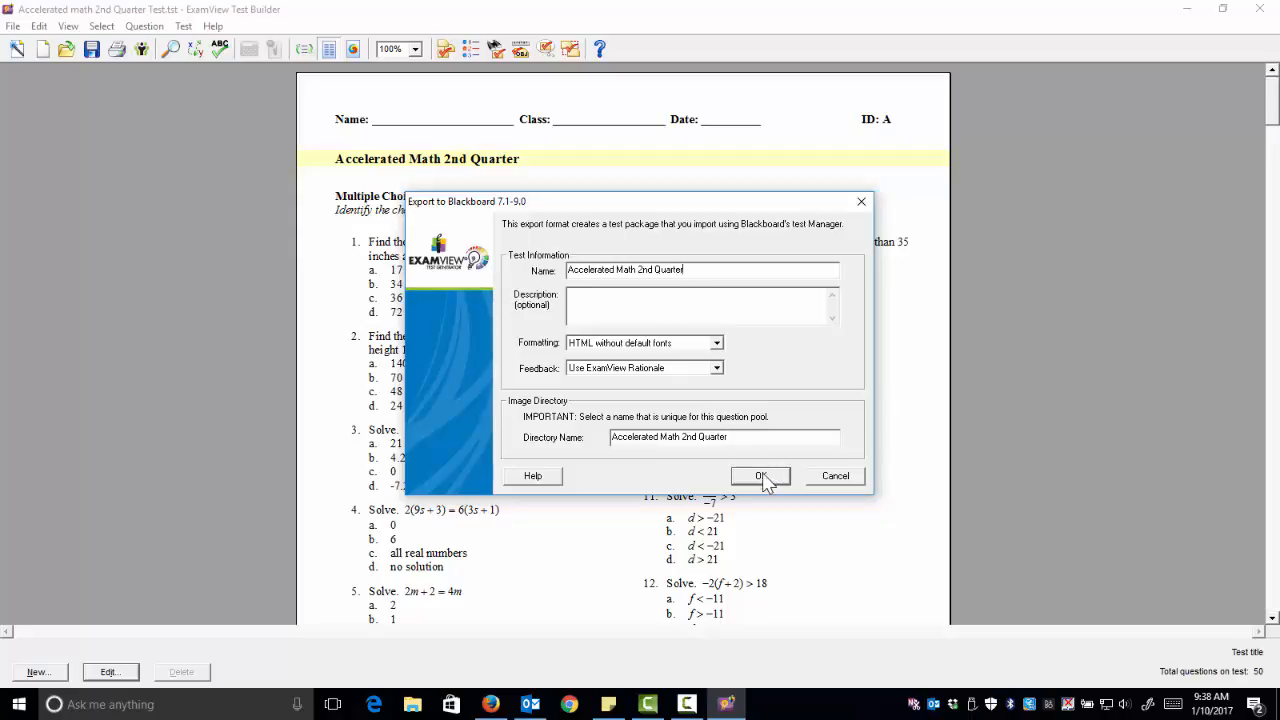
{"action": "left_click", "coordinate": [760, 475]}
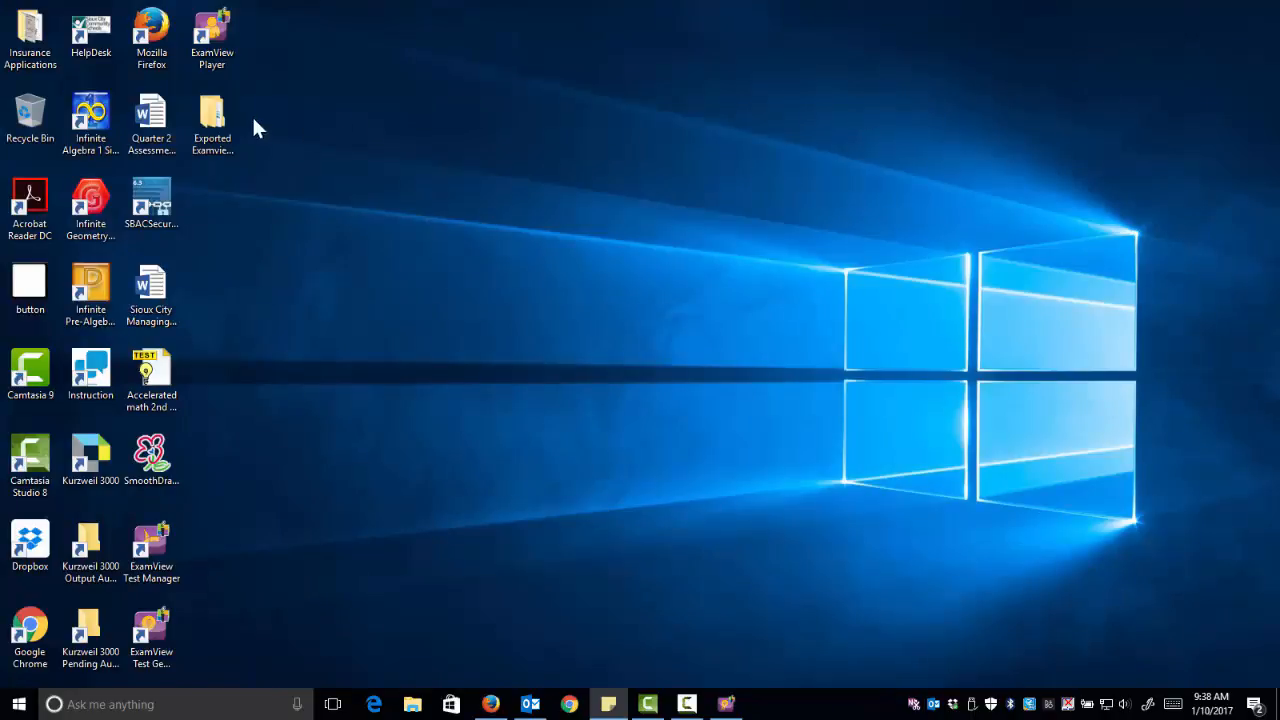
- Switch to Firefox showing the EMS 8th Grade Math Intervention Canvas course
{"action": "left_click", "coordinate": [211, 115]}
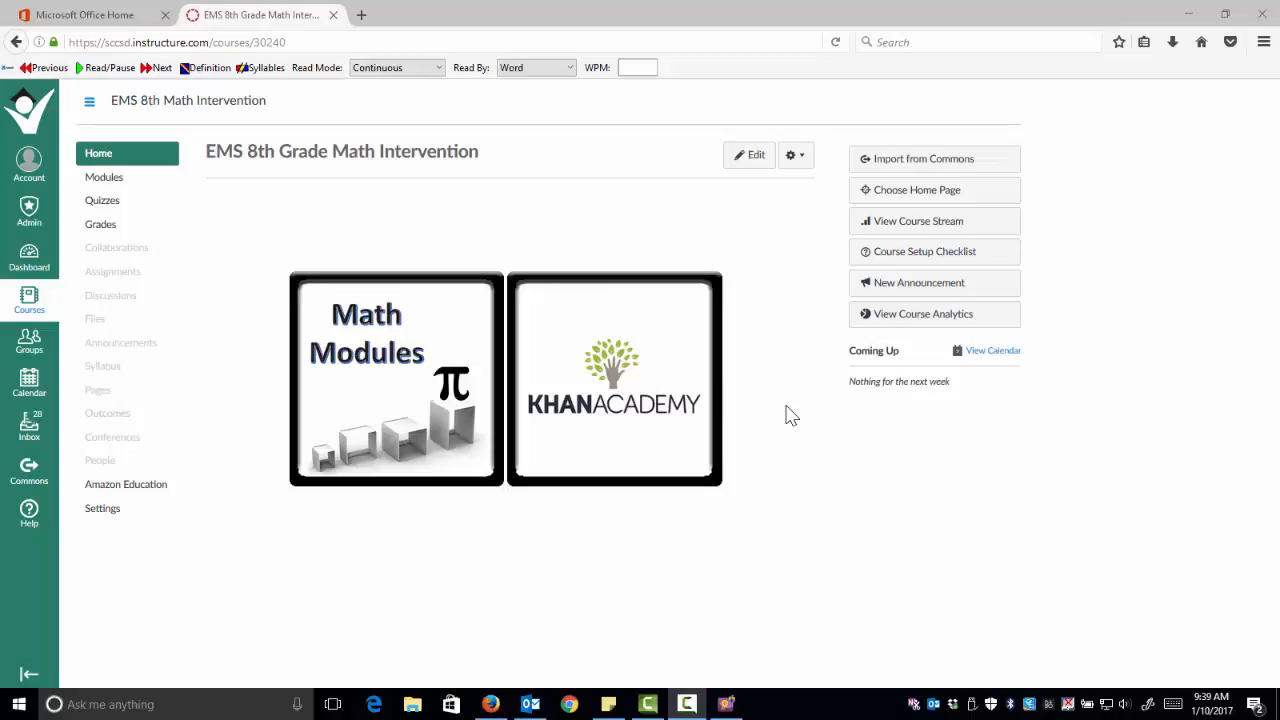
{"action": "mouse_move", "coordinate": [380, 273]}
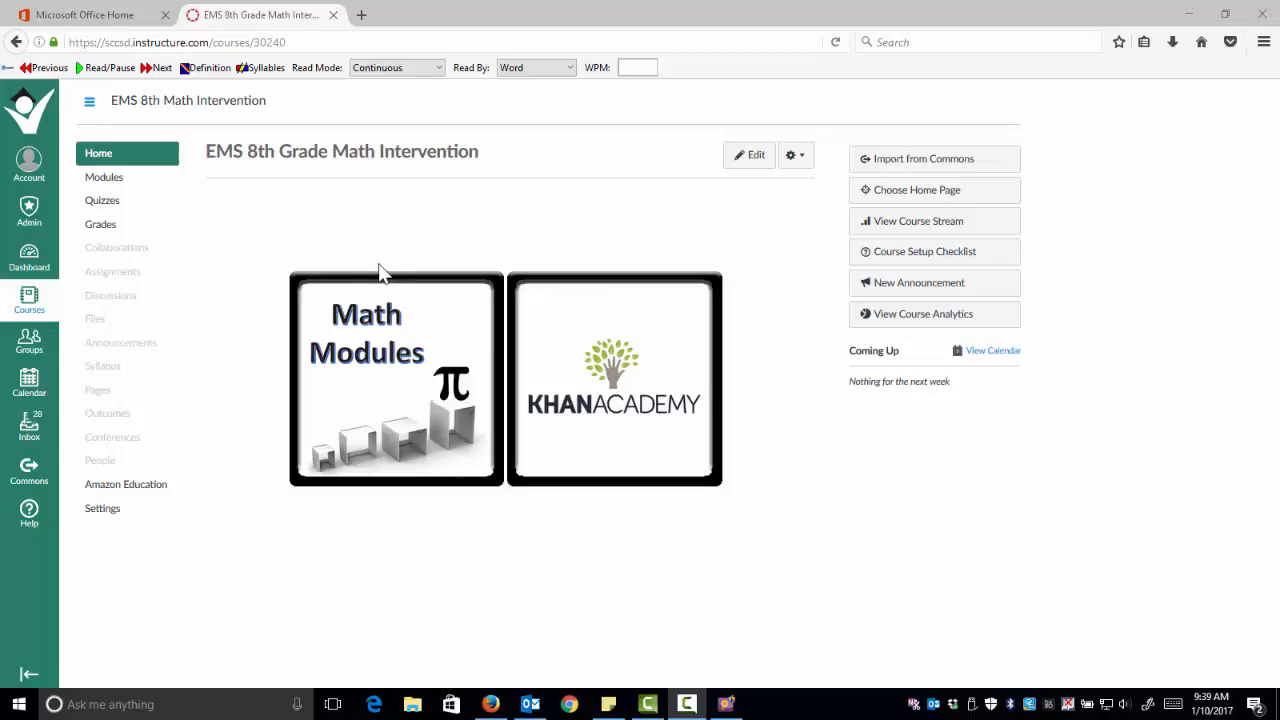
{"action": "mouse_move", "coordinate": [157, 288]}
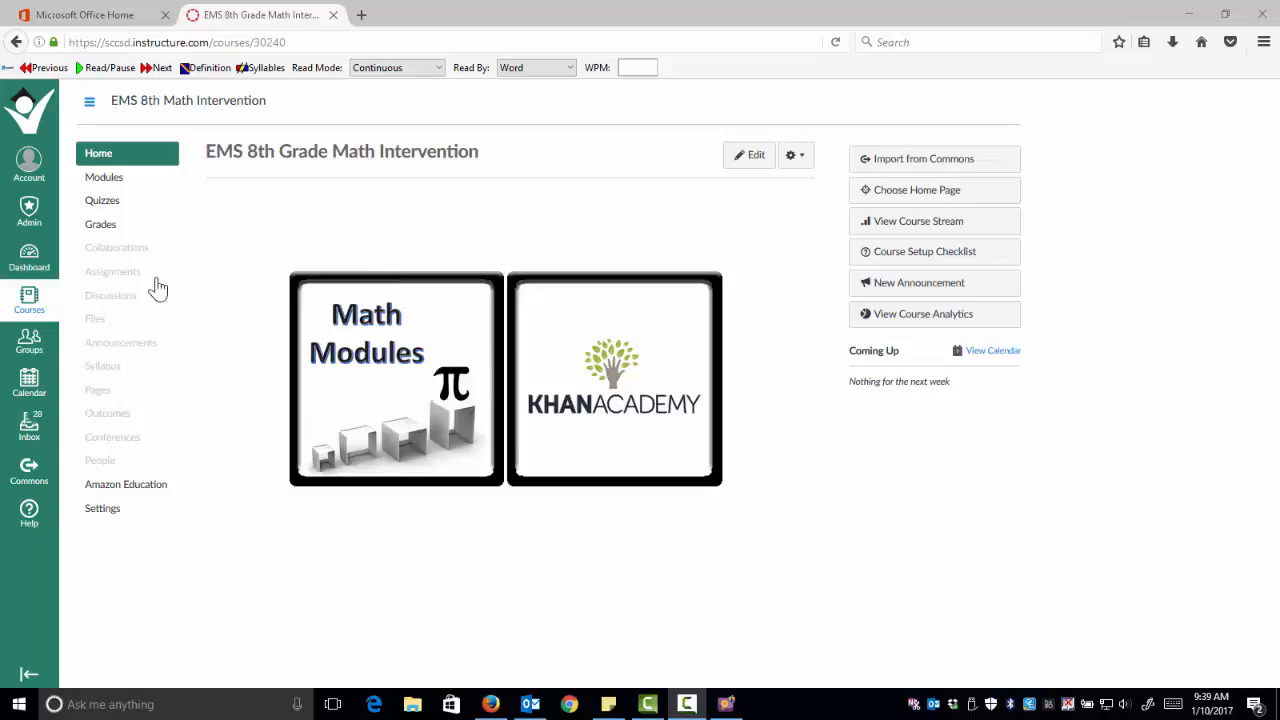
- Go to the course Settings and start Import Content into this Course
{"action": "left_click", "coordinate": [102, 508]}
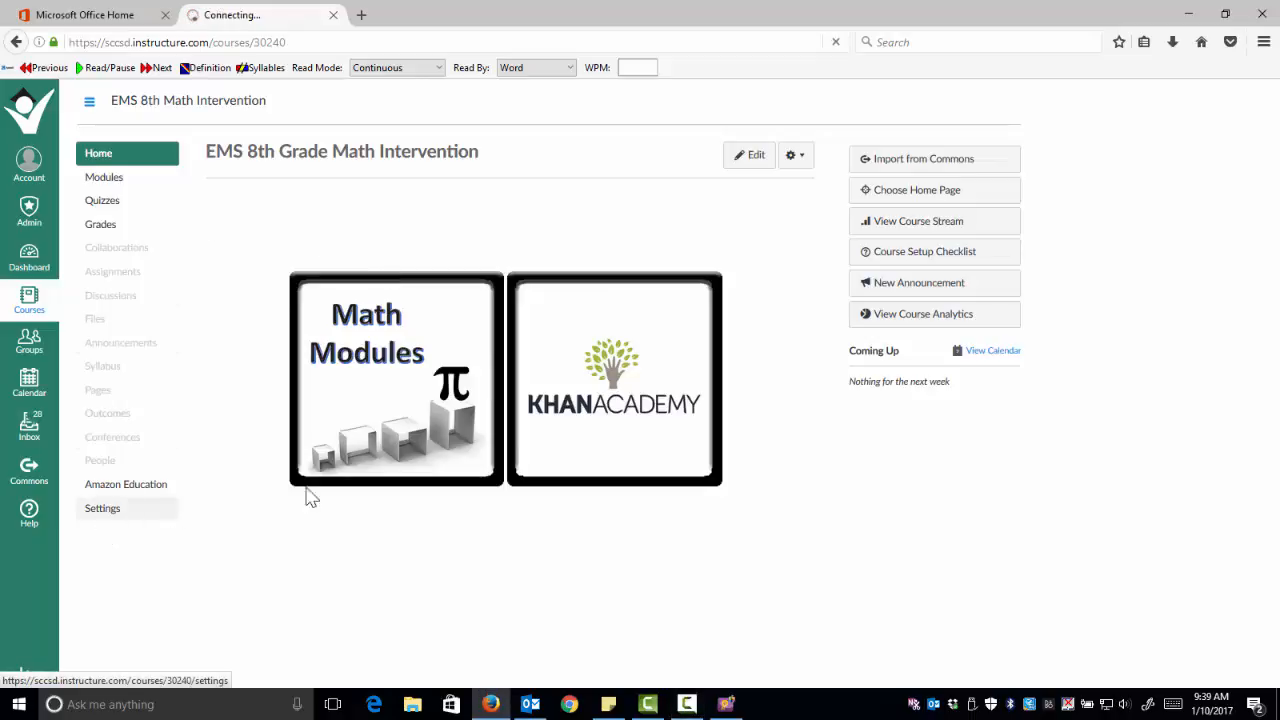
{"action": "left_click", "coordinate": [102, 508]}
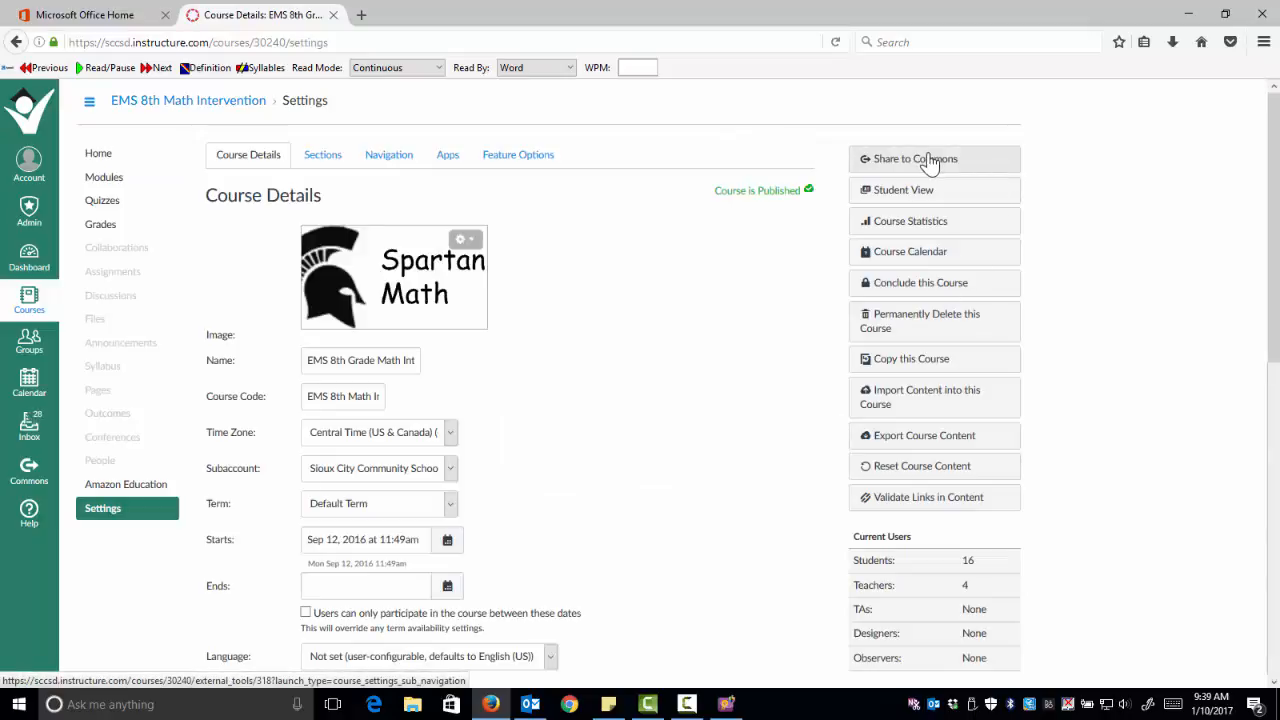
{"action": "mouse_move", "coordinate": [913, 396]}
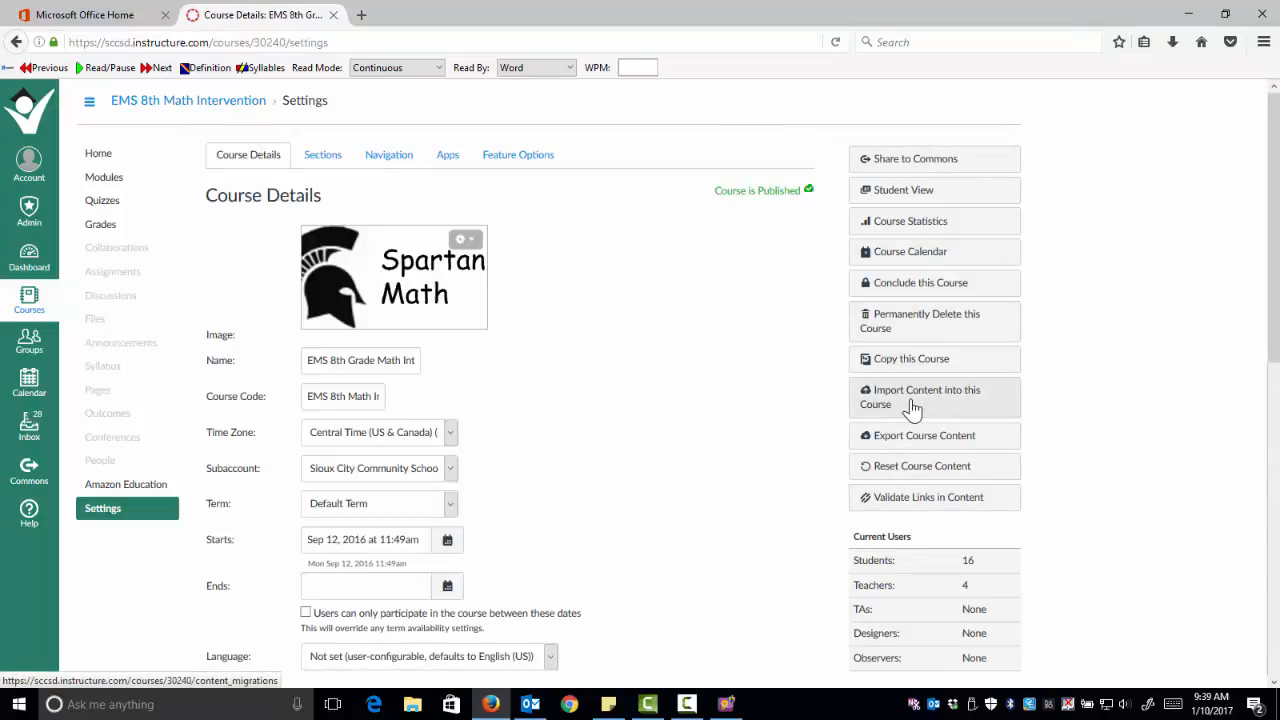
{"action": "left_click", "coordinate": [921, 397]}
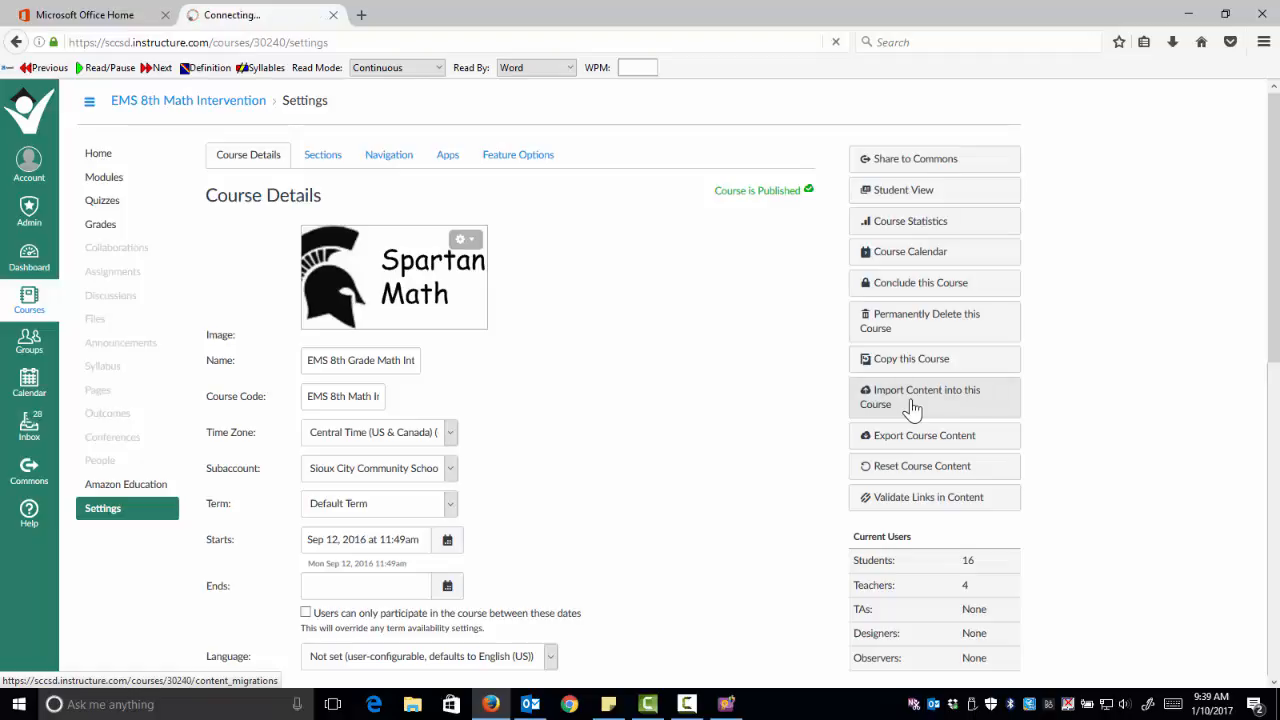
- Choose content type Blackboard 6/7/8/9 export .zip file and begin browsing for the source
{"action": "left_click", "coordinate": [911, 397]}
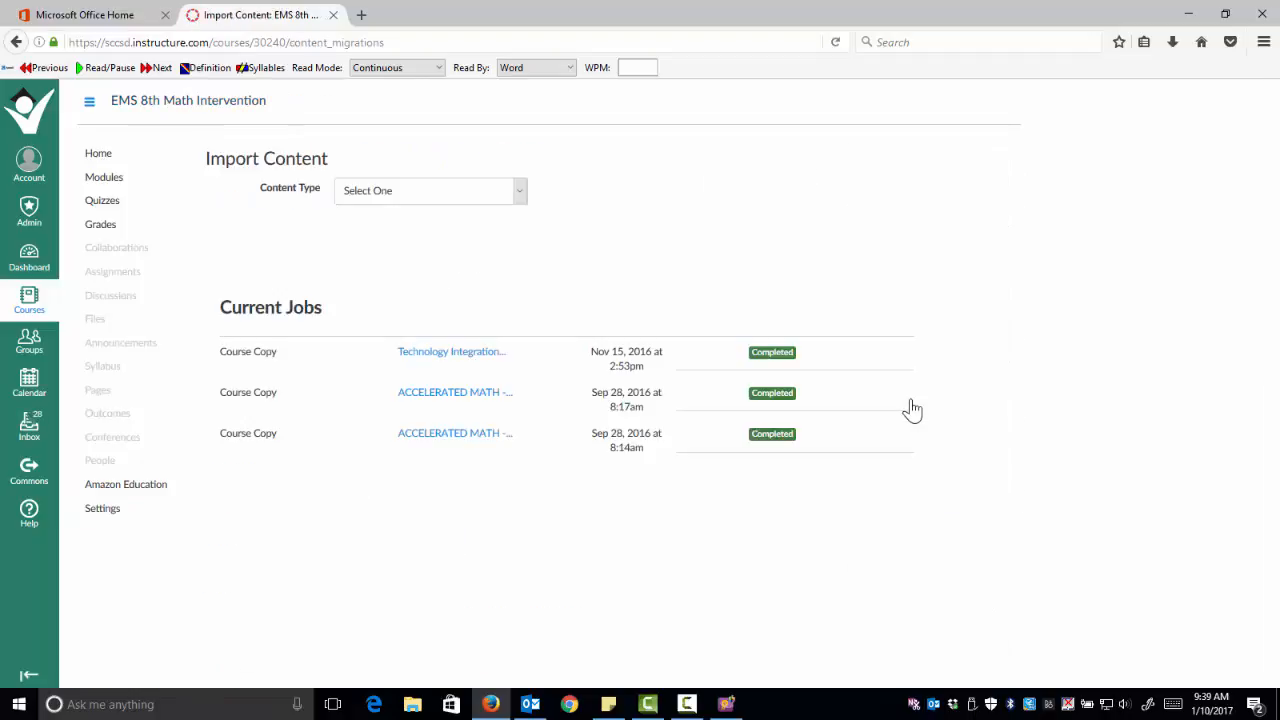
{"action": "mouse_move", "coordinate": [530, 204]}
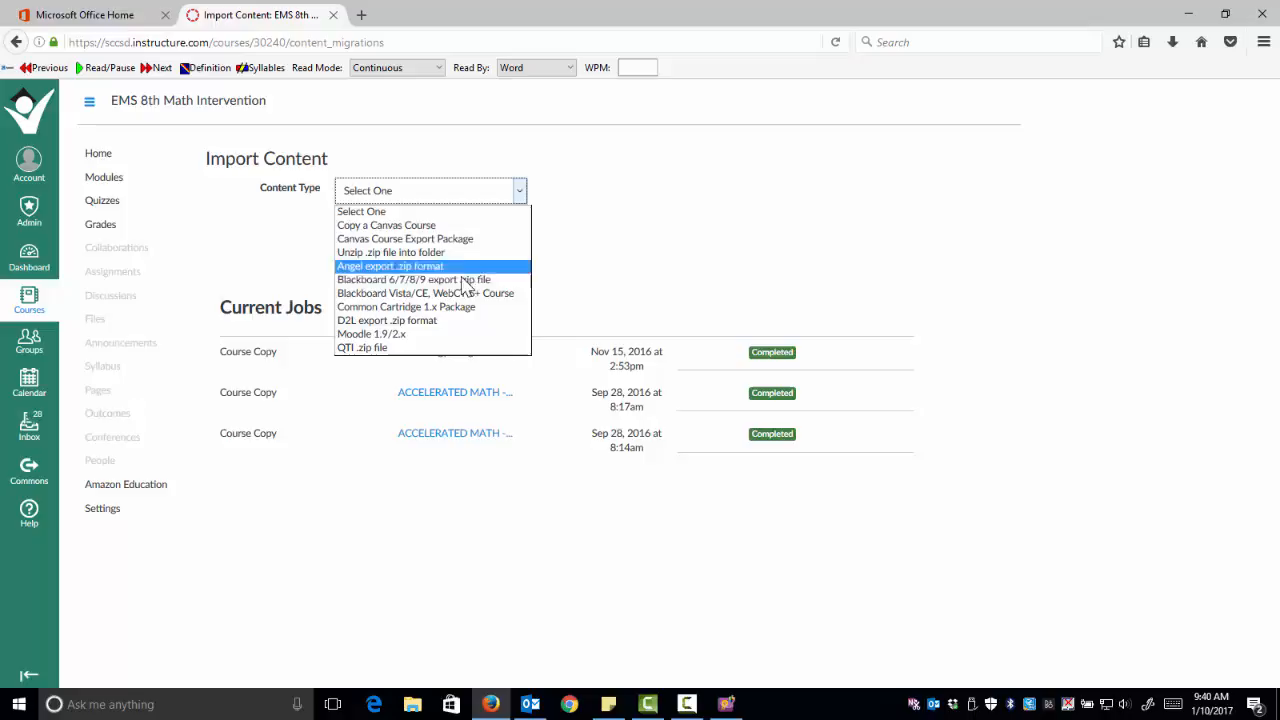
{"action": "mouse_move", "coordinate": [462, 287]}
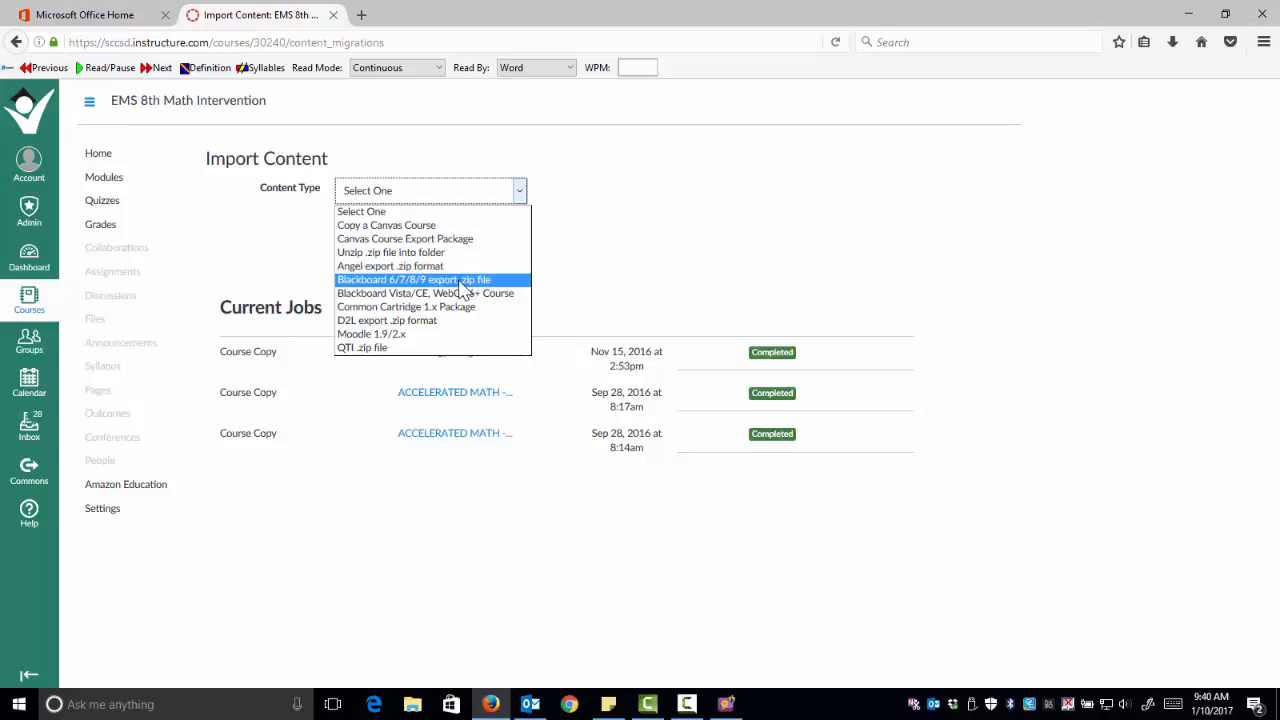
{"action": "left_click", "coordinate": [413, 279]}
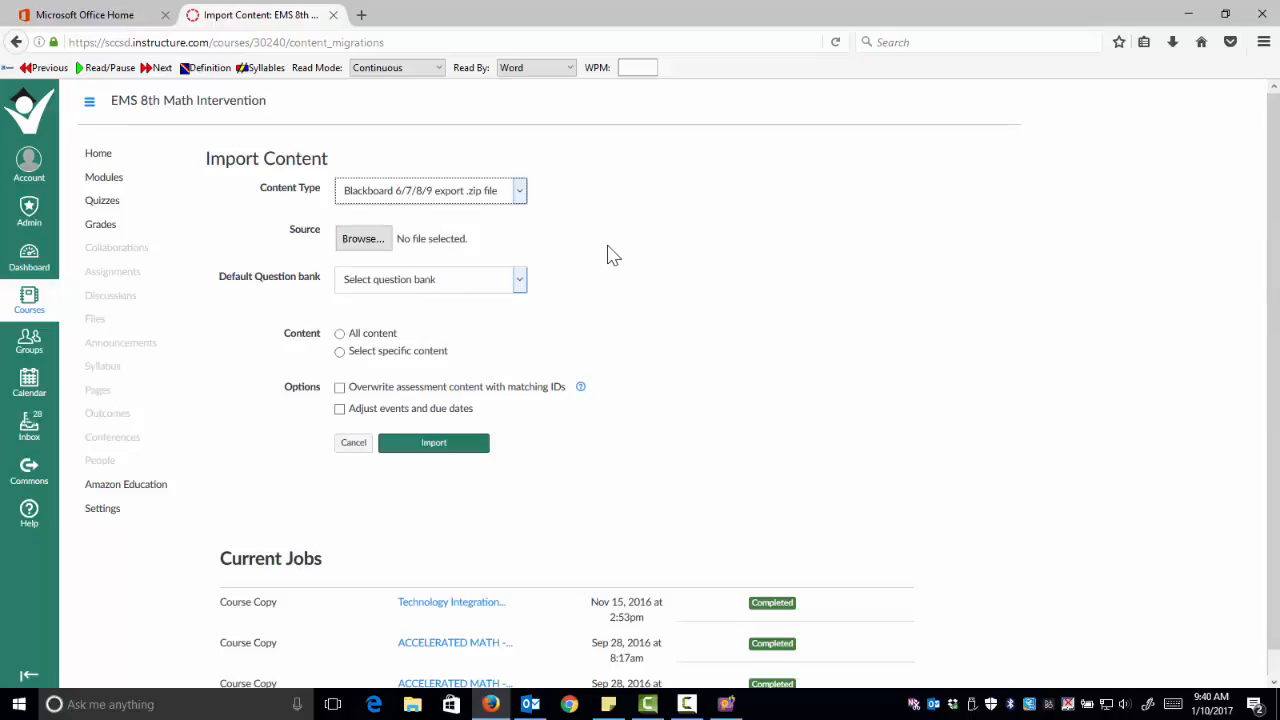
{"action": "left_click", "coordinate": [363, 238]}
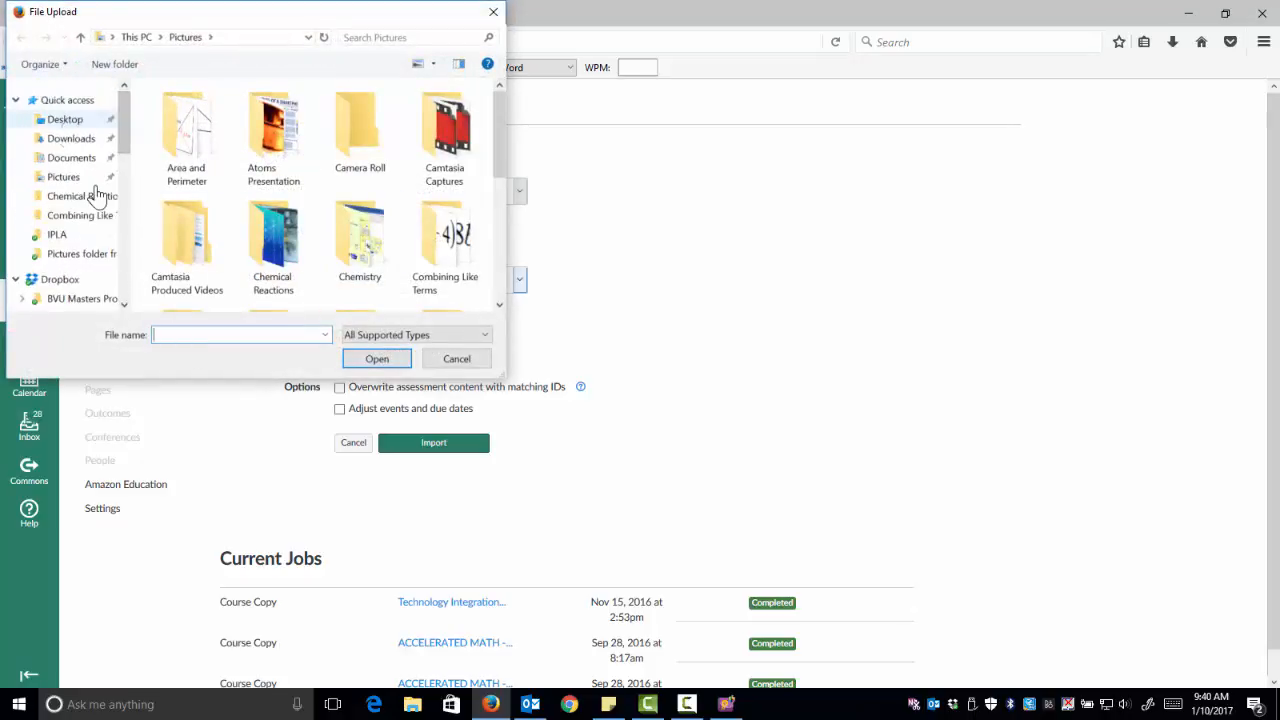
- Attach Accelerated Math 2nd Quarter.zip from Desktop > Exported Examview files as the source
{"action": "left_click", "coordinate": [64, 118]}
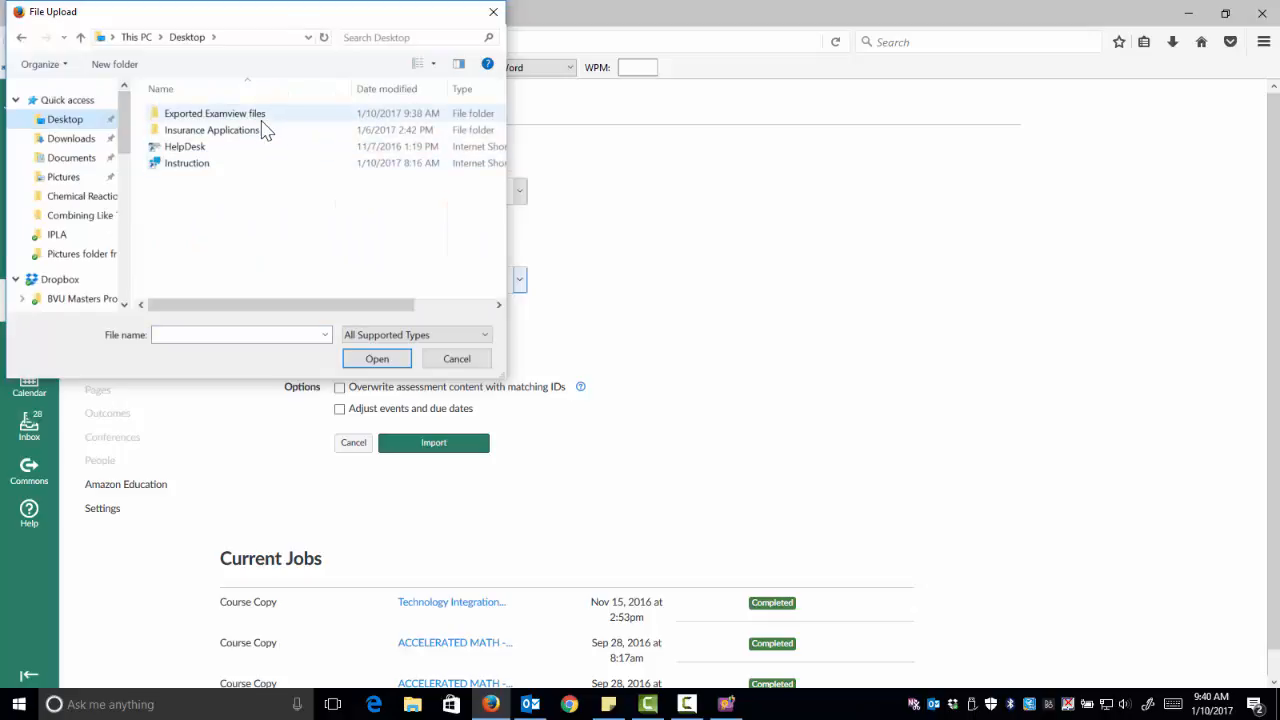
{"action": "left_click", "coordinate": [377, 358]}
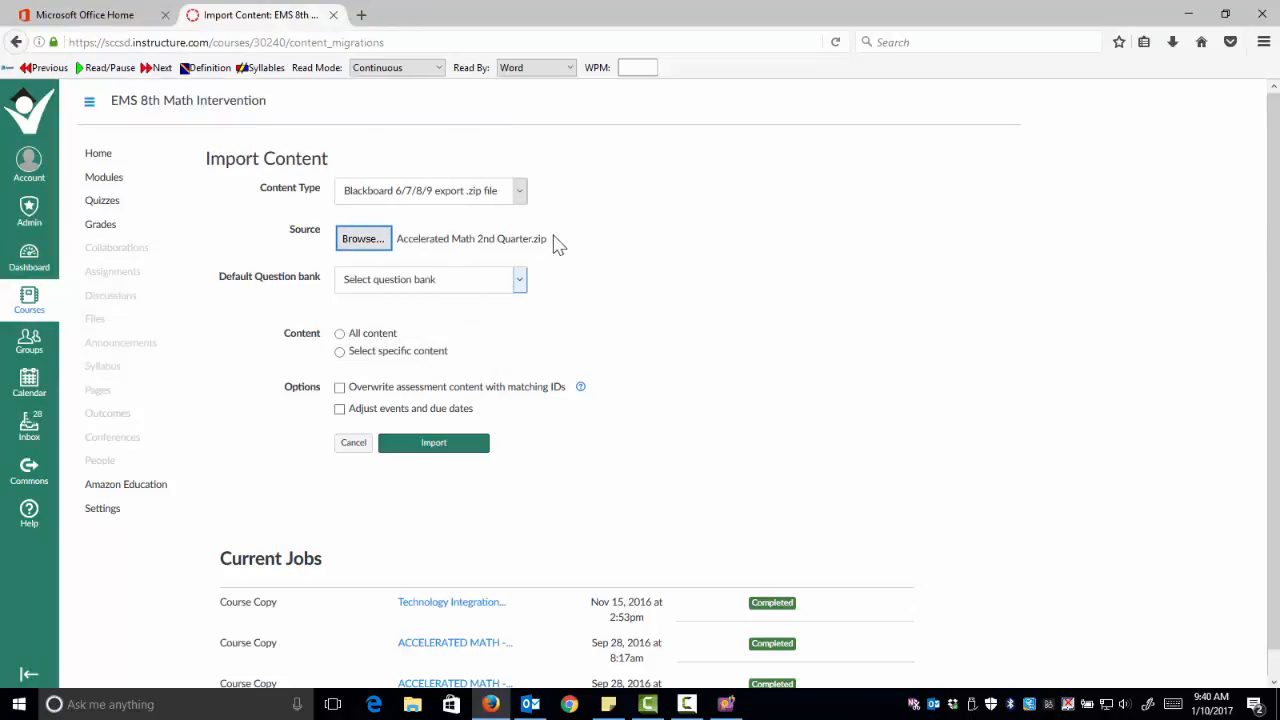
- Import all content into a new question bank named Accelerated Math 2nd Quarter
{"action": "left_click", "coordinate": [518, 279]}
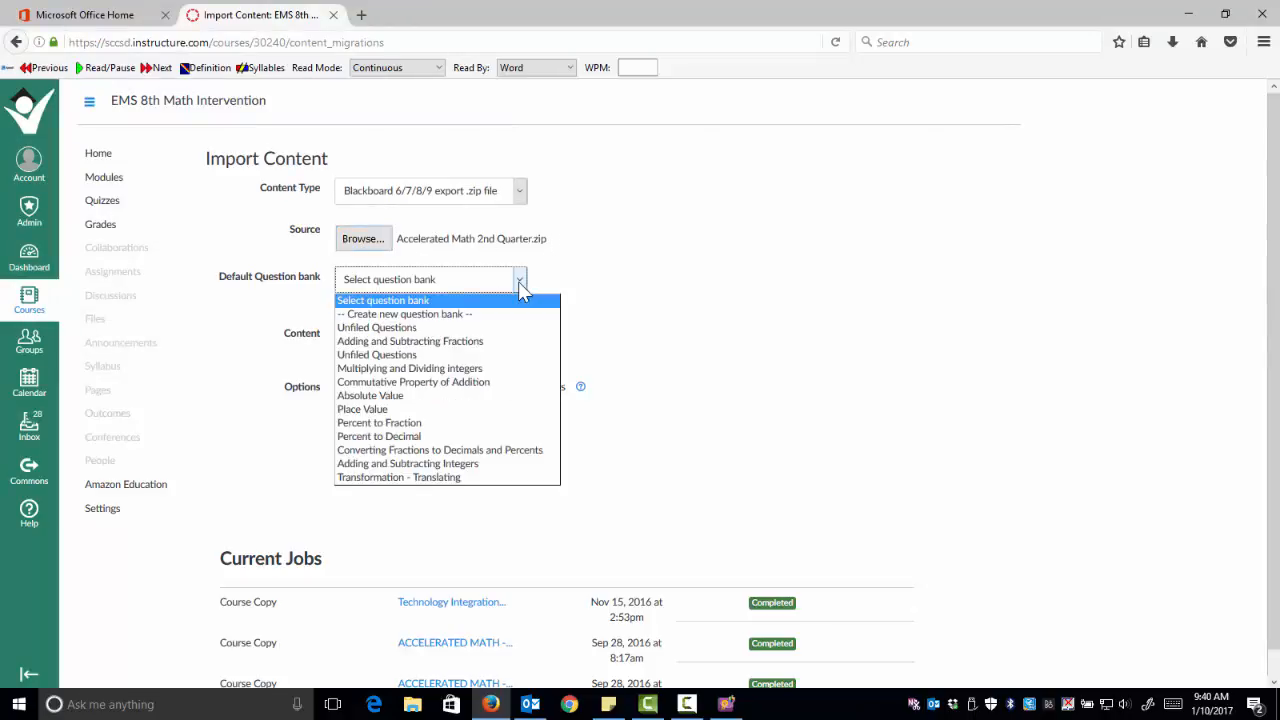
{"action": "left_click", "coordinate": [404, 313]}
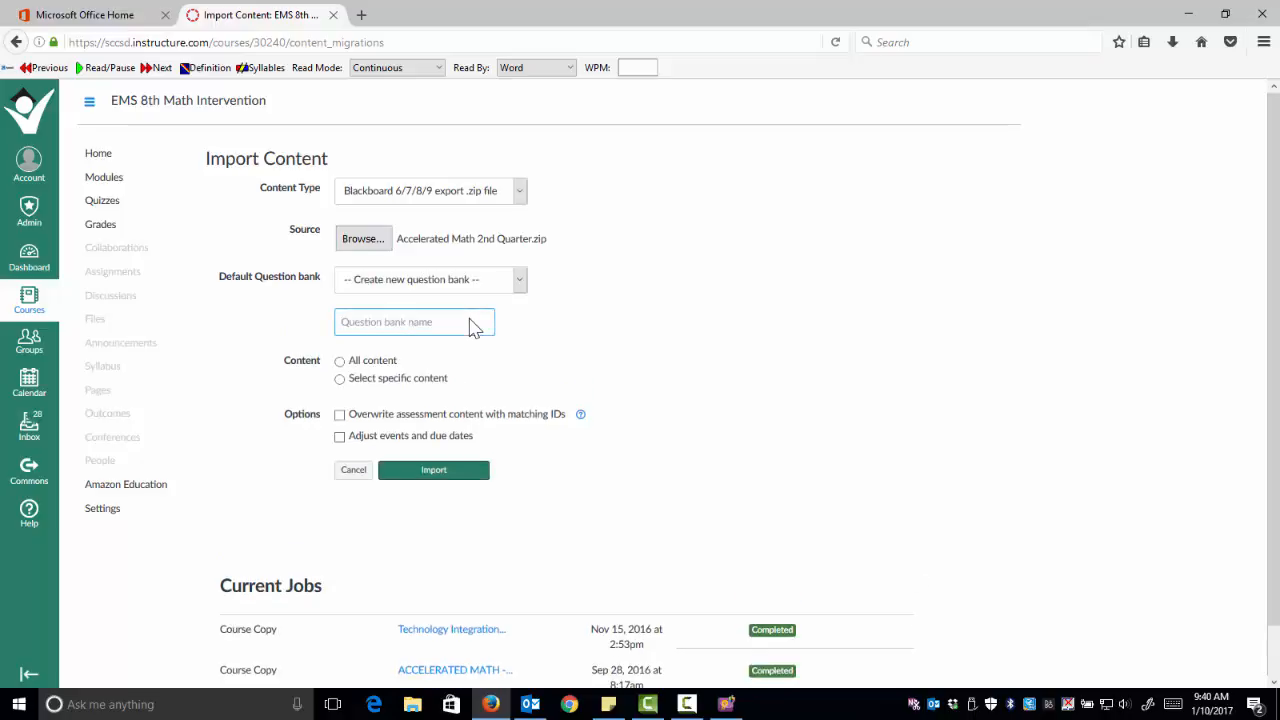
{"action": "type", "text": "Accelerated Math 2"}
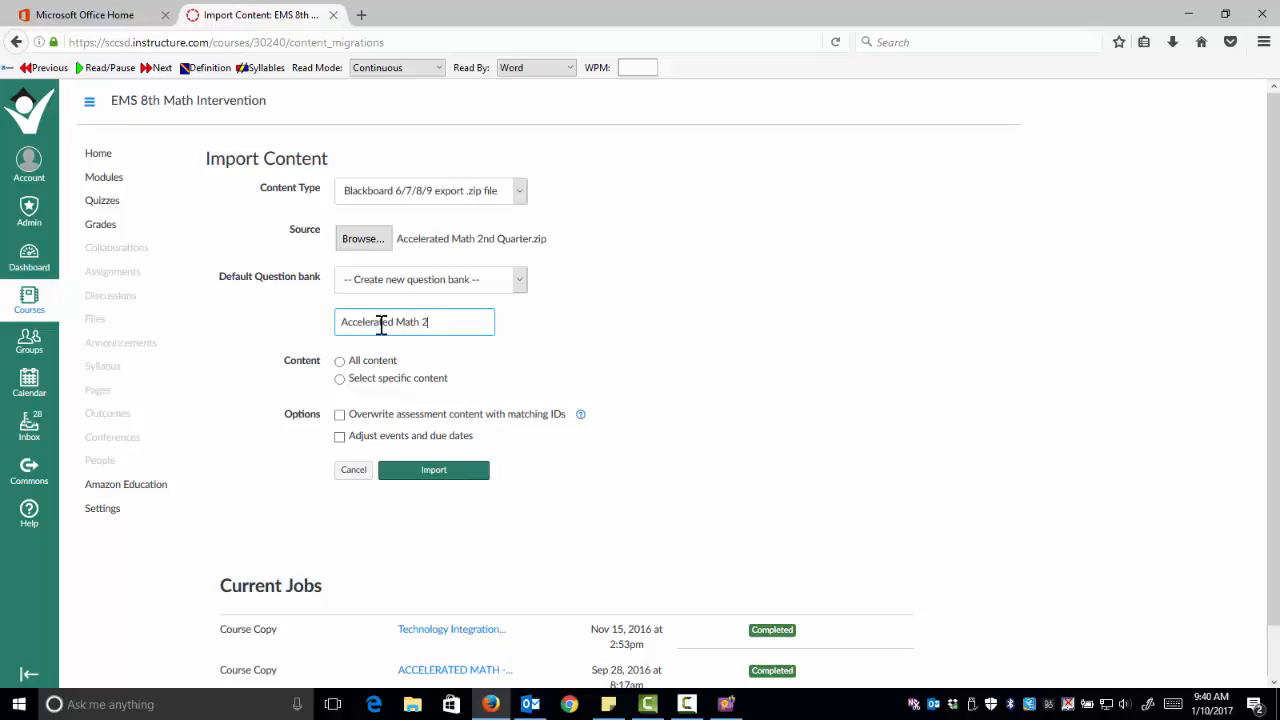
{"action": "type", "text": "nd Quarter"}
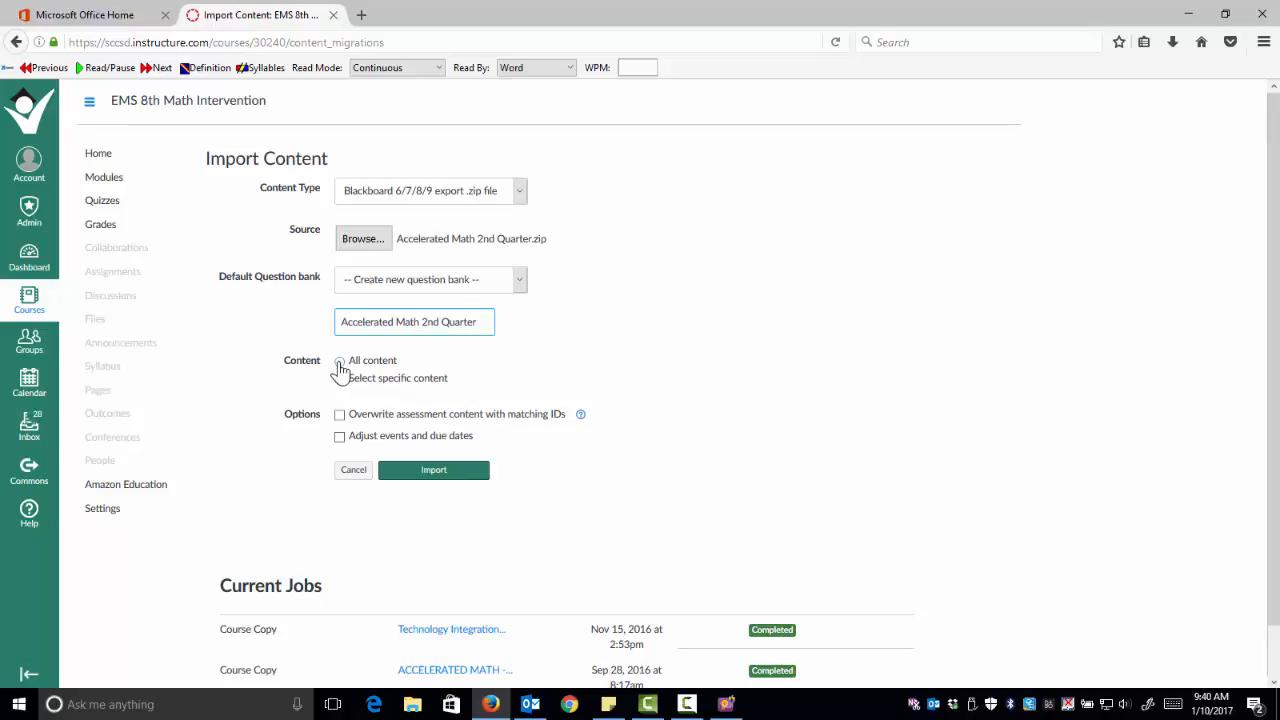
{"action": "left_click", "coordinate": [340, 361]}
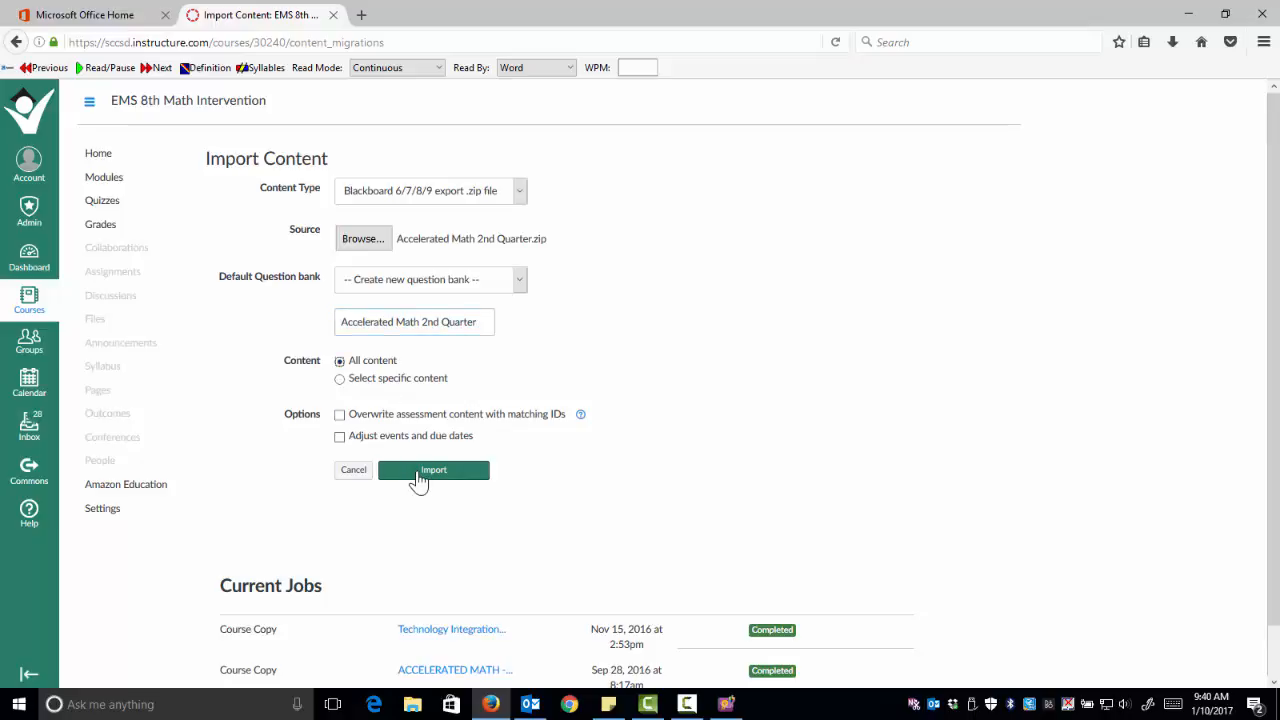
{"action": "left_click", "coordinate": [434, 470]}
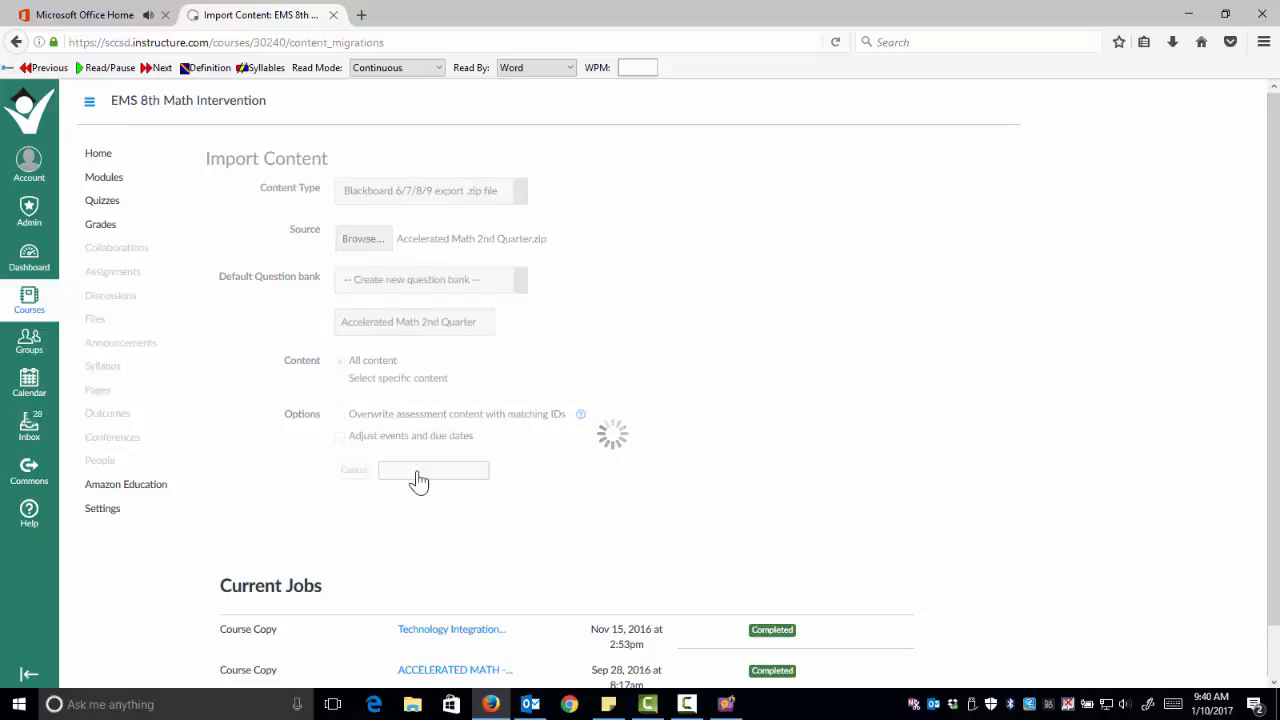
- Let the Blackboard import job complete, then go to the course's Quizzes list
{"action": "left_click", "coordinate": [433, 470]}
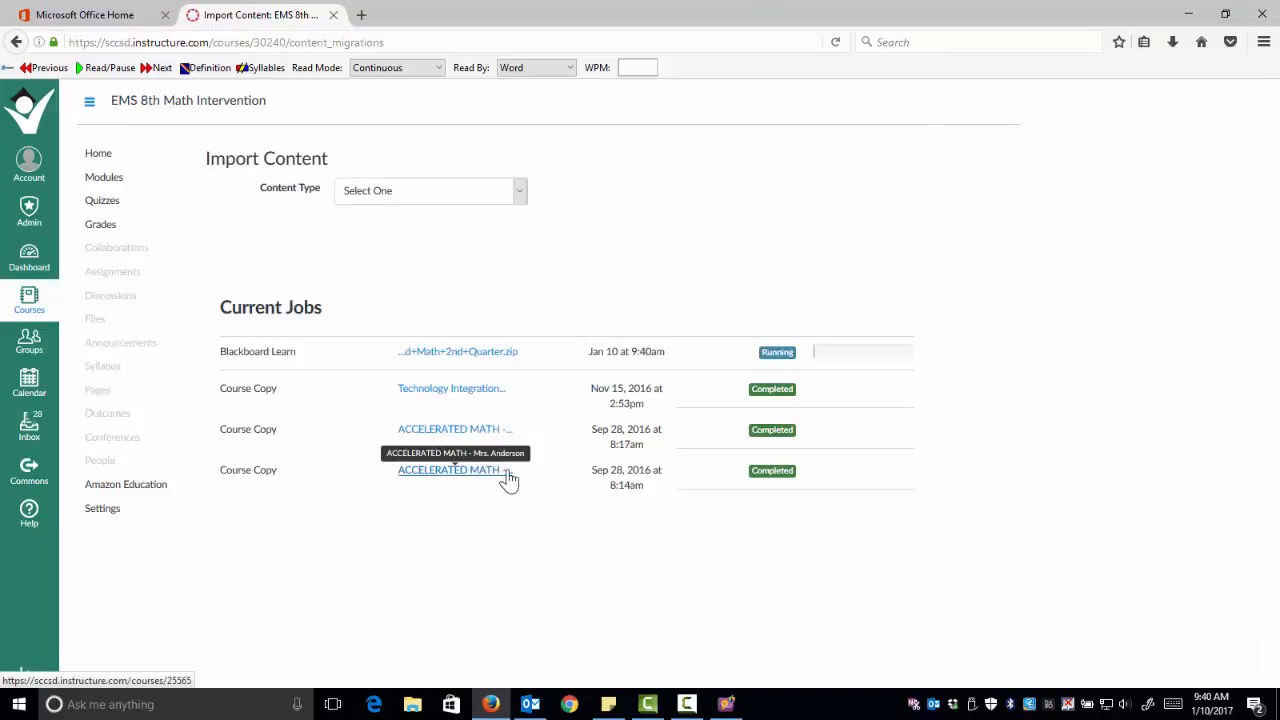
{"action": "mouse_move", "coordinate": [787, 375]}
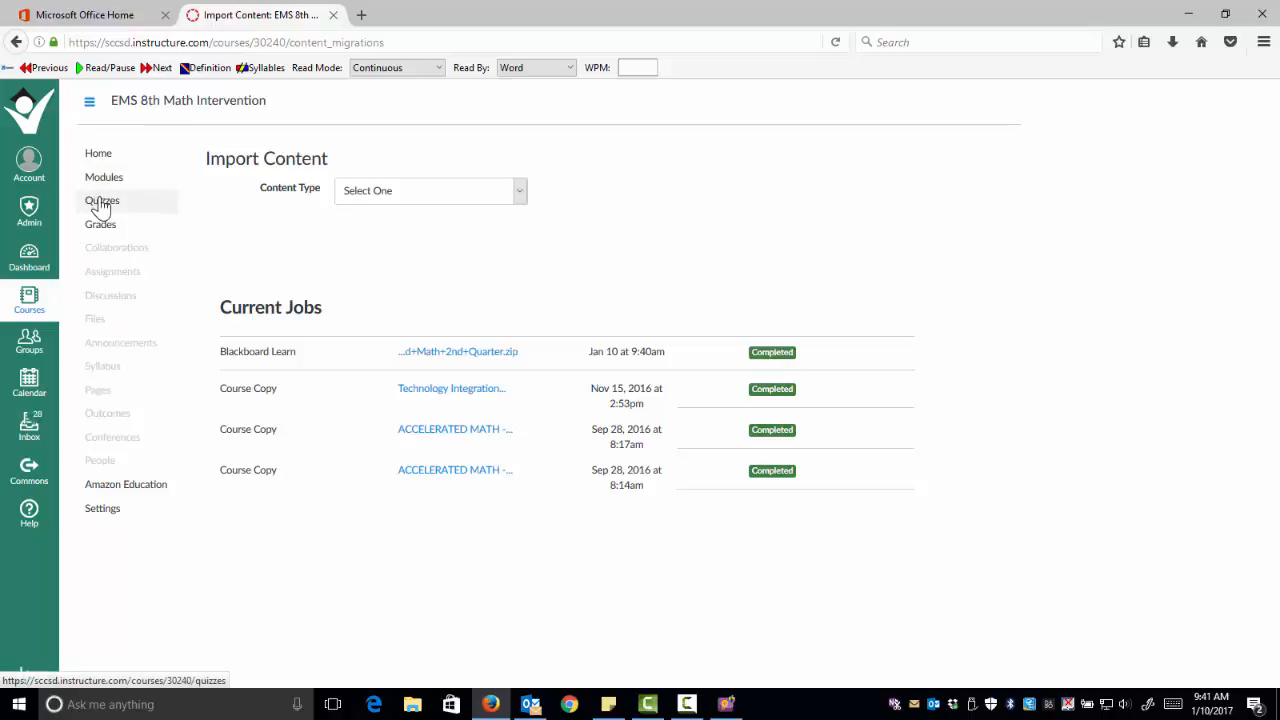
{"action": "left_click", "coordinate": [102, 200]}
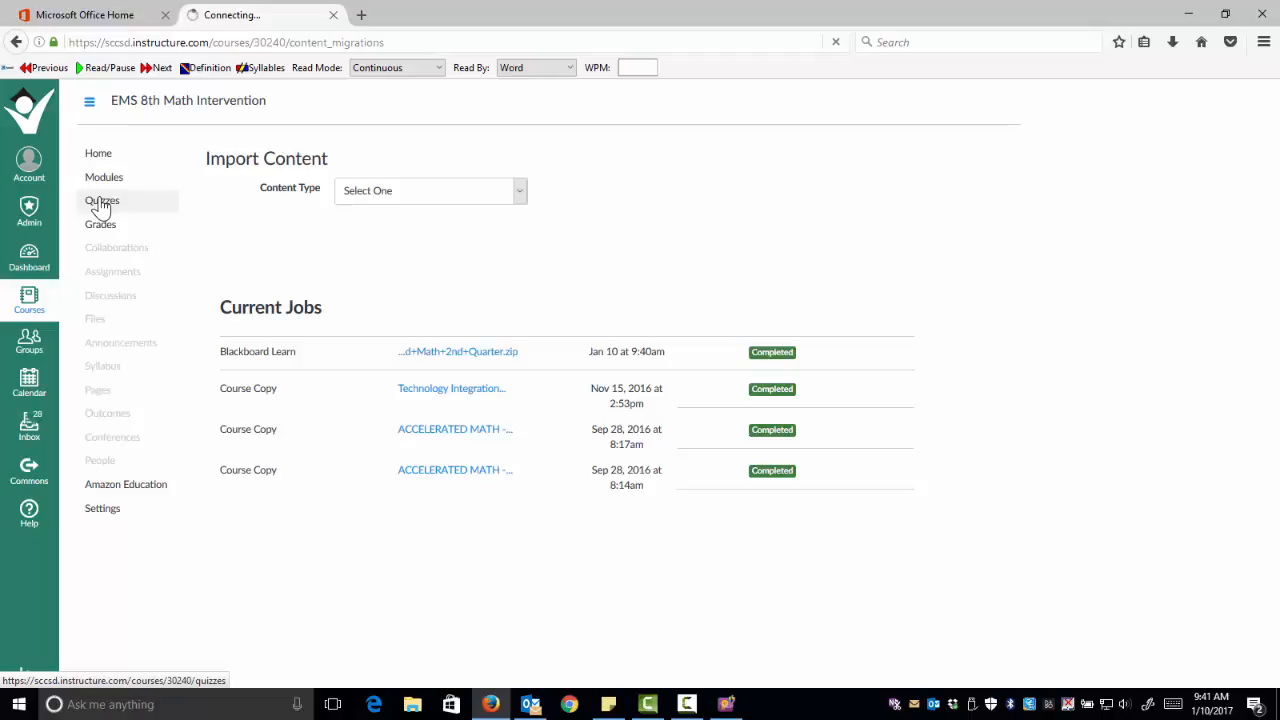
- Open the unpublished 'Accelerated Math 2nd Quarter' quiz from the course Quizzes list and start its preview
{"action": "left_click", "coordinate": [102, 200]}
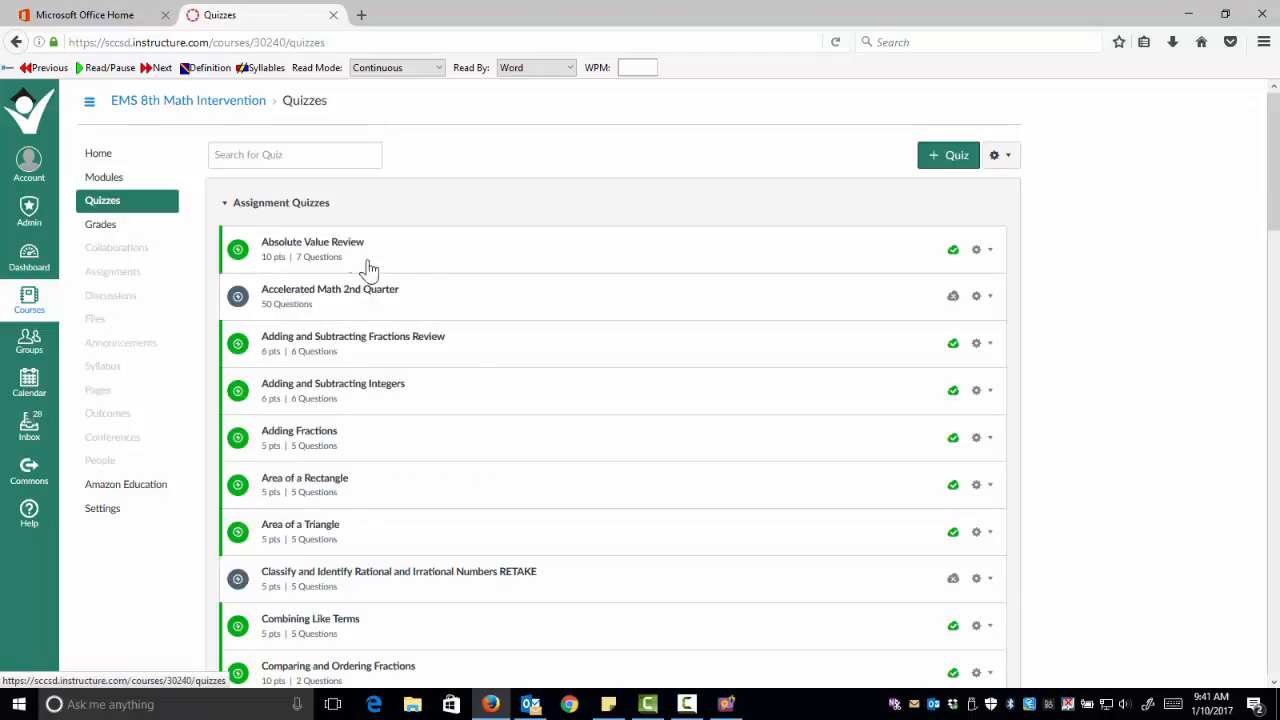
{"action": "mouse_move", "coordinate": [305, 312]}
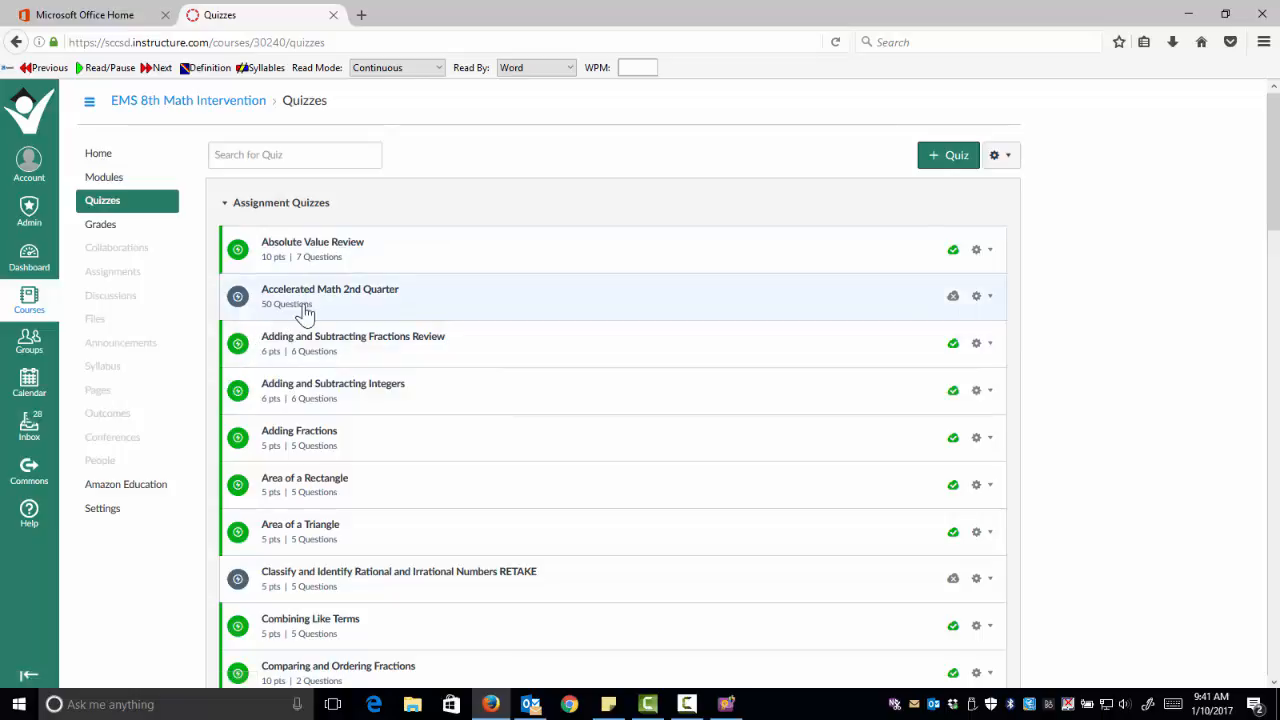
{"action": "mouse_move", "coordinate": [368, 295]}
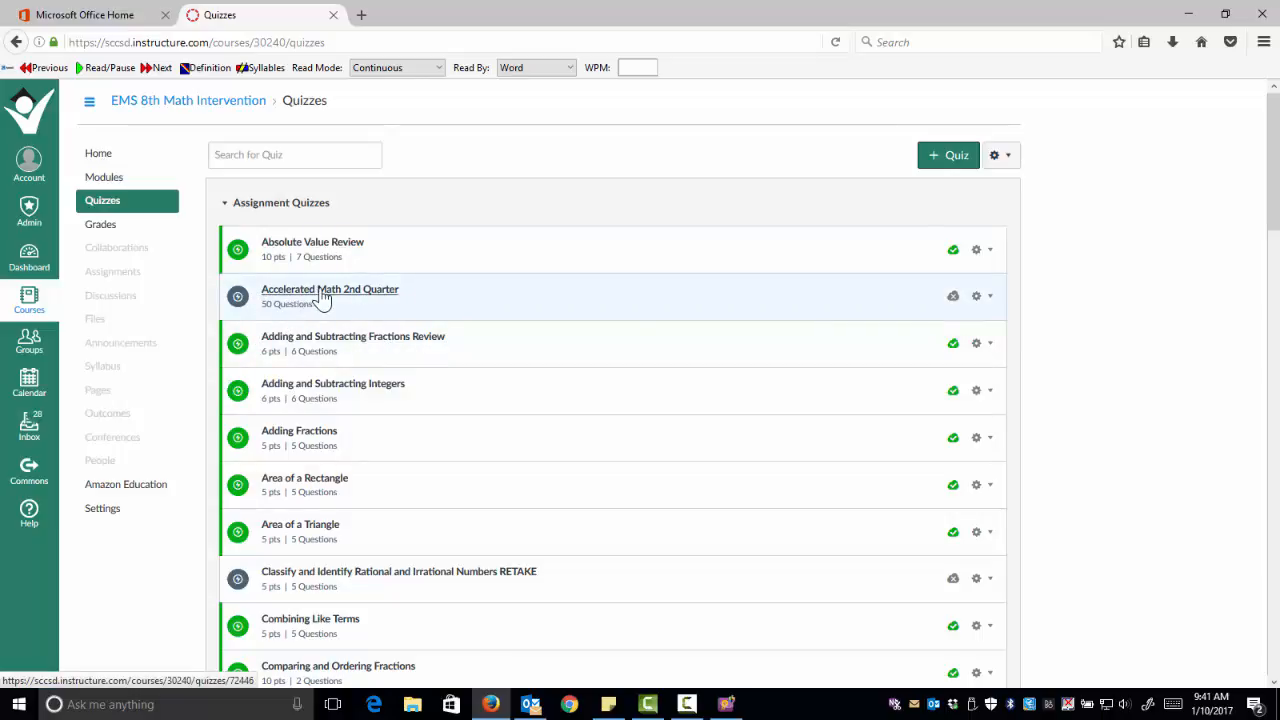
{"action": "left_click", "coordinate": [330, 289]}
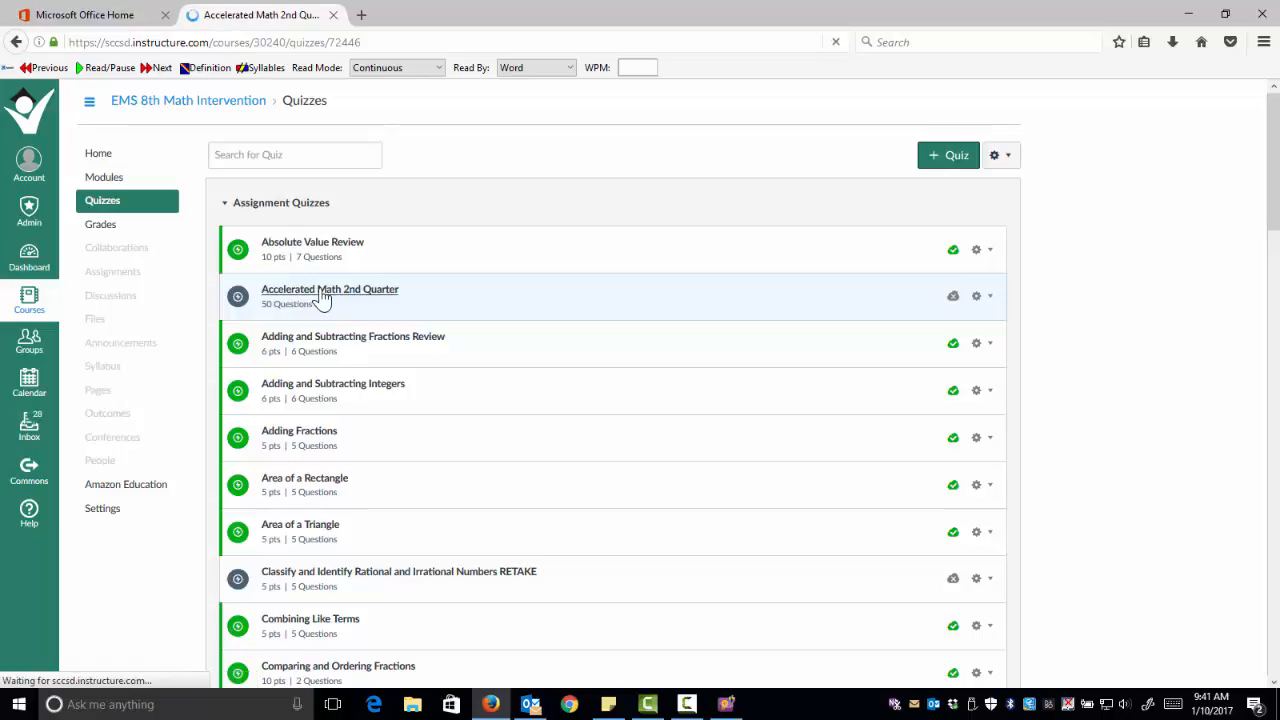
{"action": "left_click", "coordinate": [330, 289]}
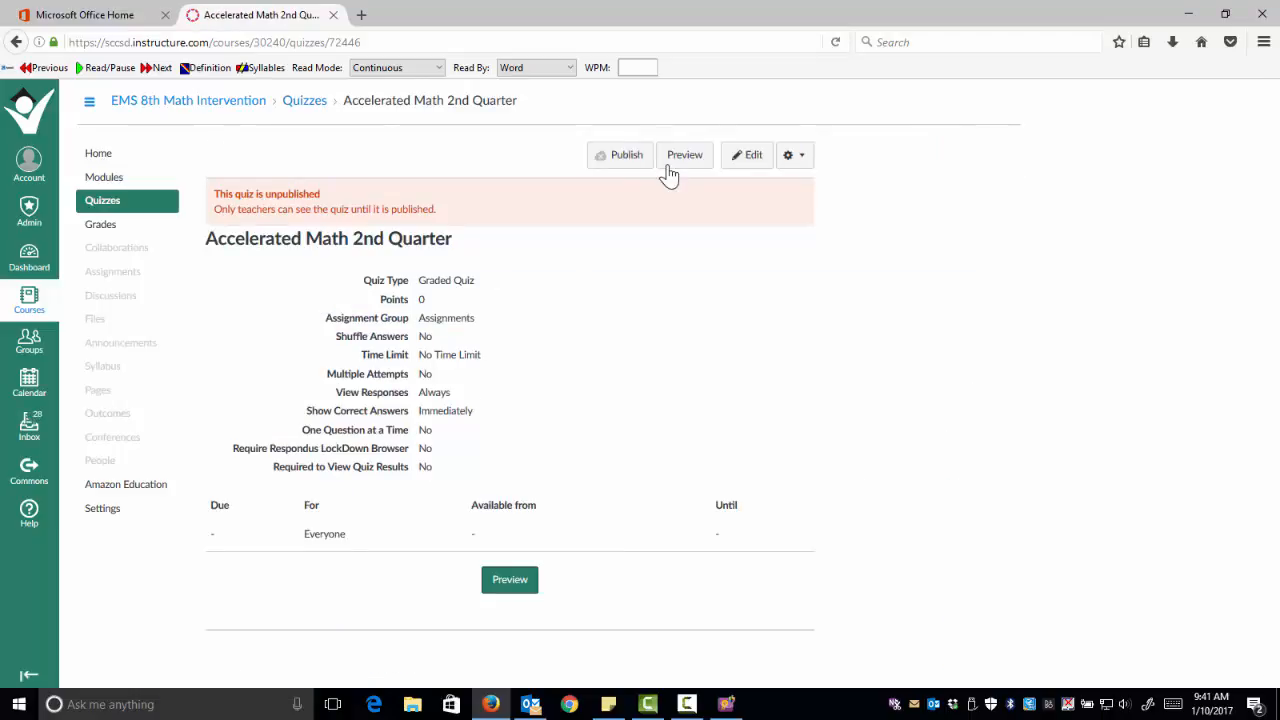
{"action": "left_click", "coordinate": [685, 154]}
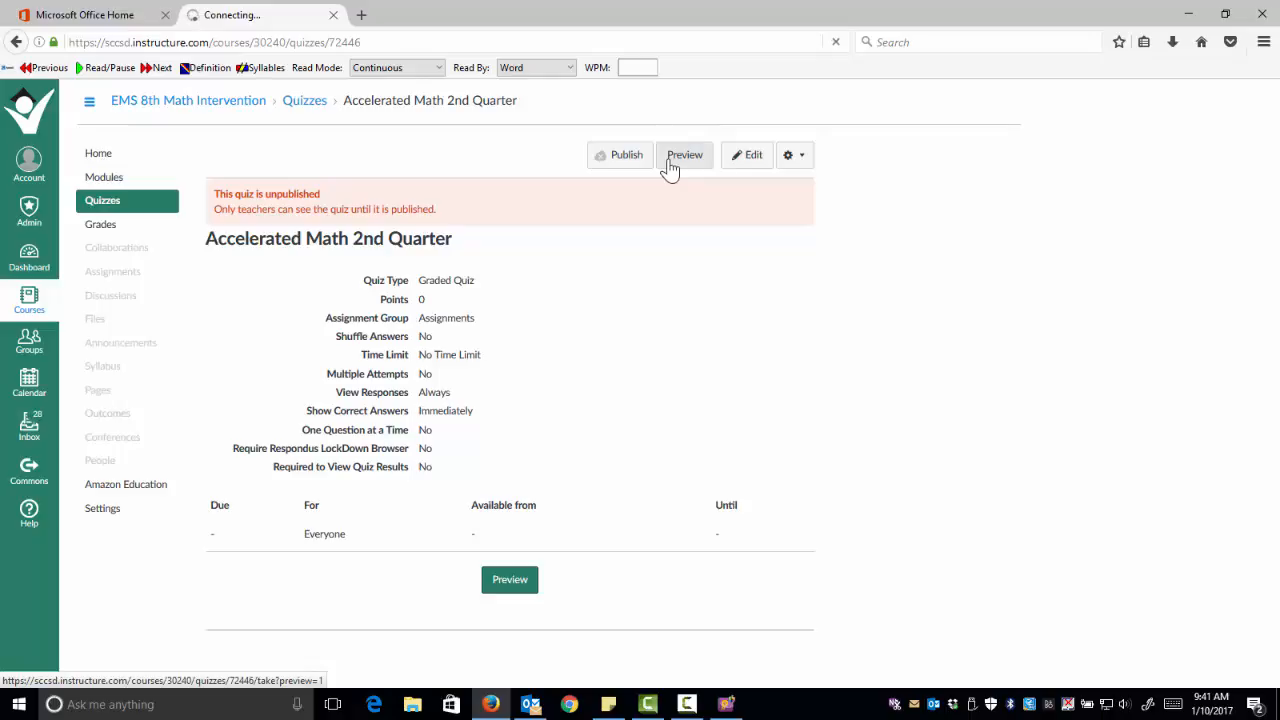
- Load the quiz preview and scroll through the imported questions and answer choices down to Question 8
{"action": "left_click", "coordinate": [685, 155]}
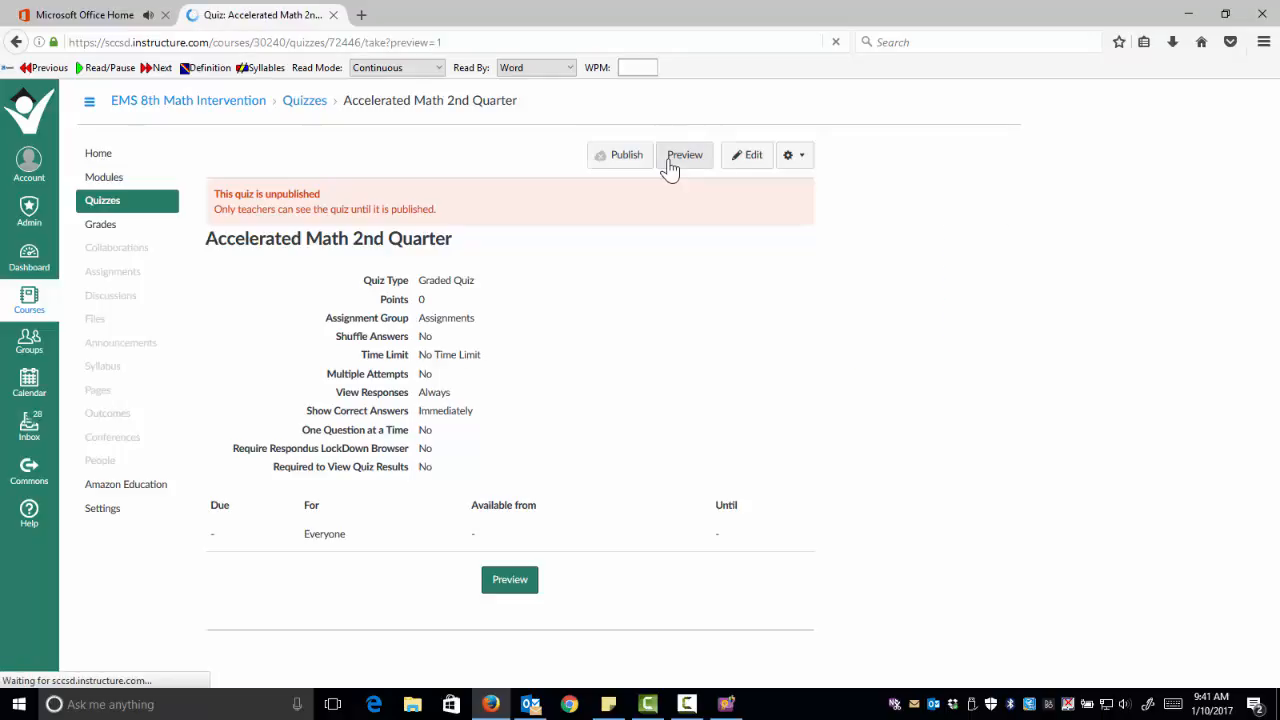
{"action": "left_click", "coordinate": [684, 154]}
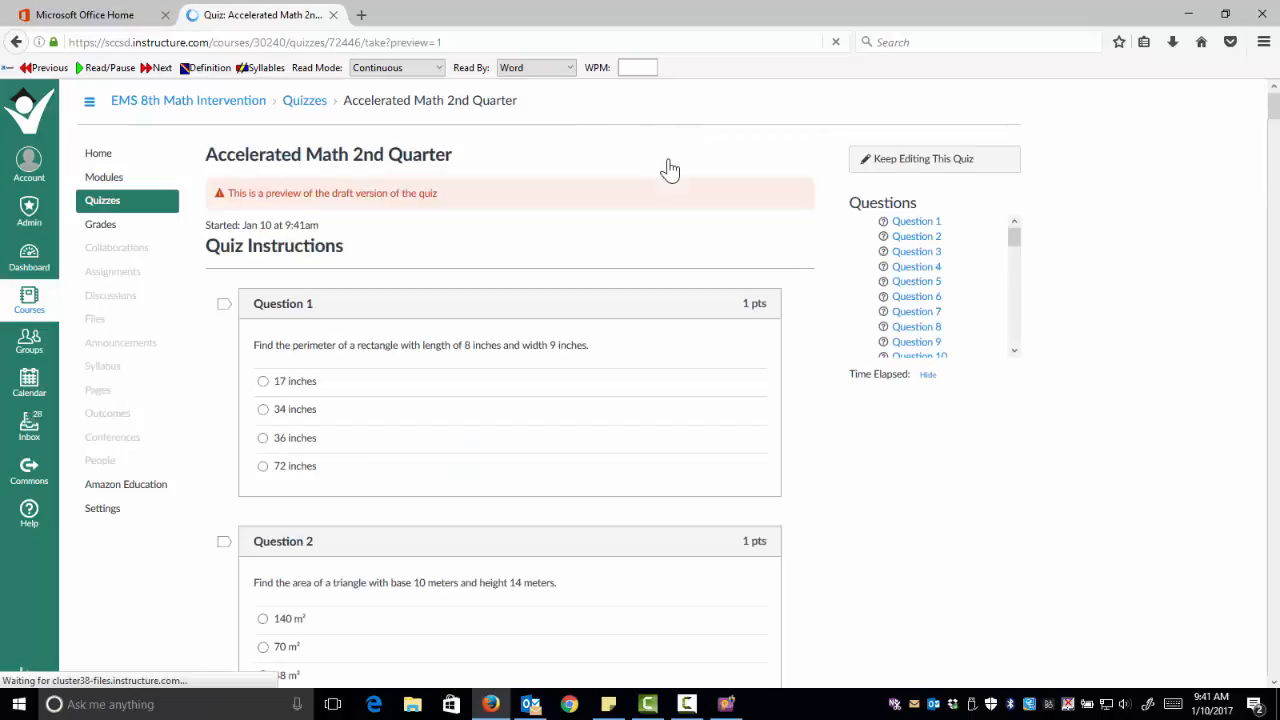
{"action": "scroll", "scroll_direction": "down", "scroll_amount": 3}
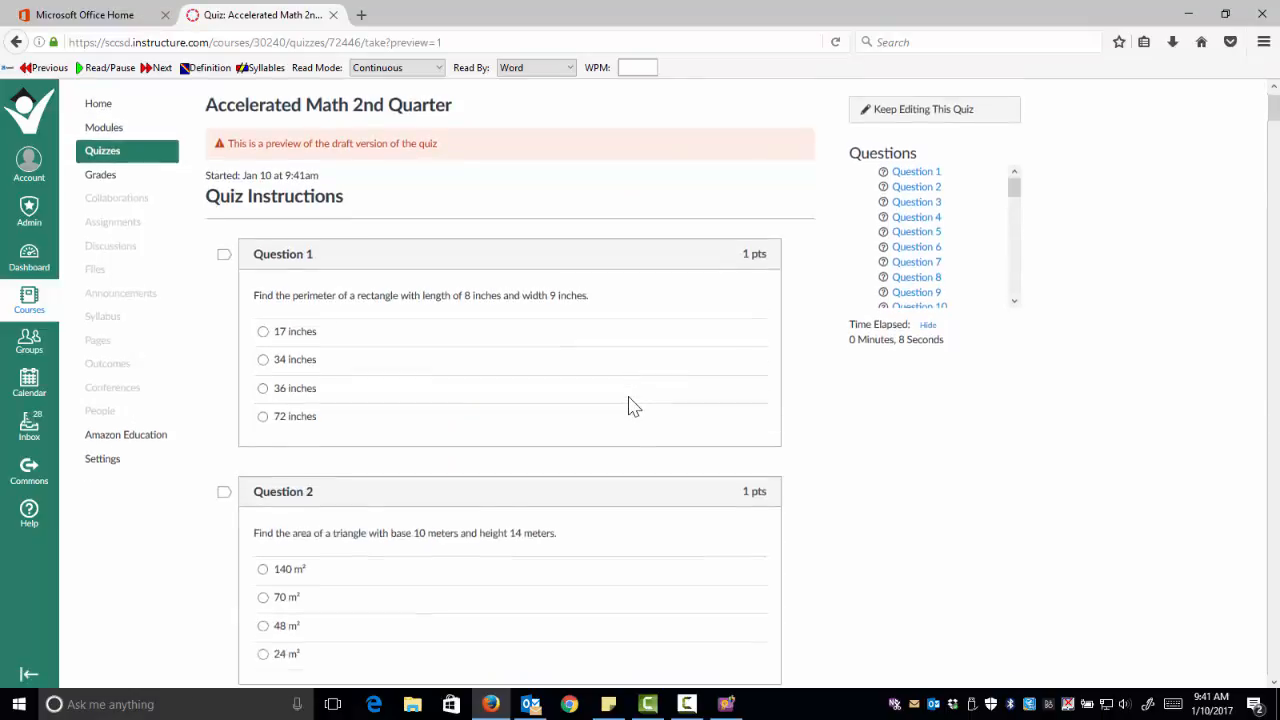
{"action": "scroll", "scroll_direction": "down", "scroll_amount": 3}
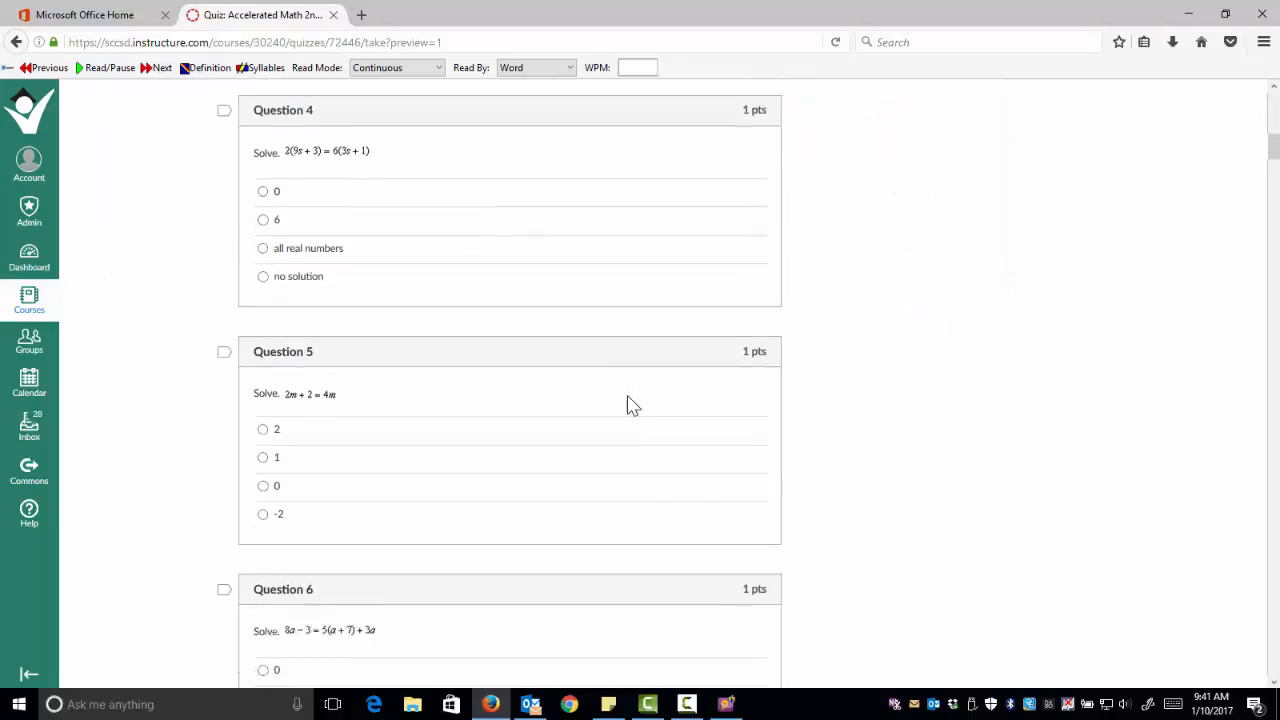
{"action": "scroll", "scroll_direction": "down", "scroll_amount": 3}
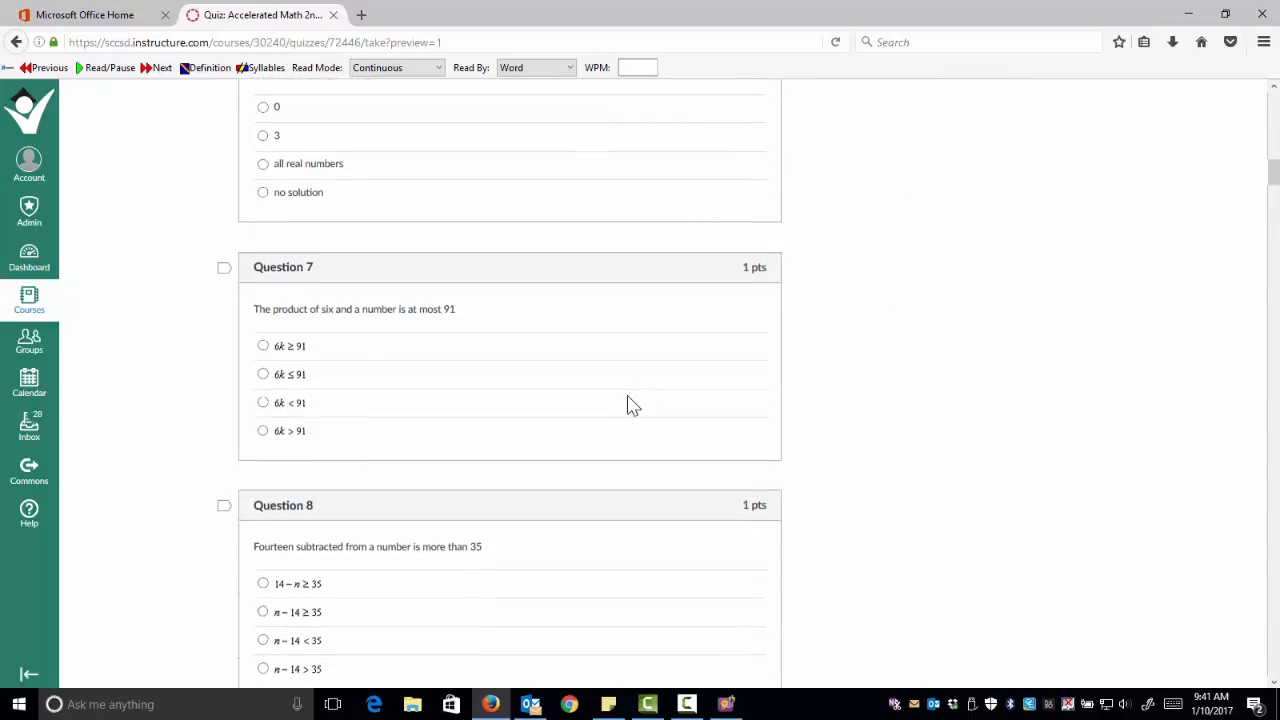